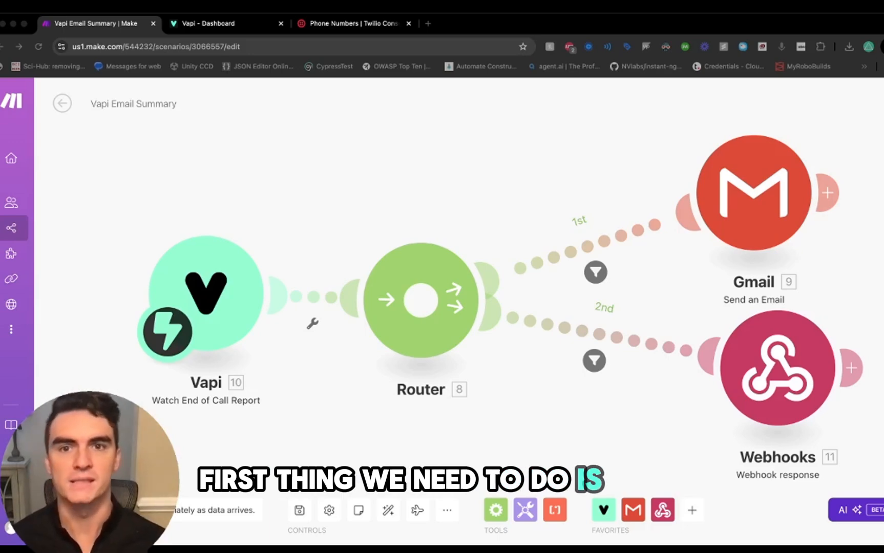
click(356, 24)
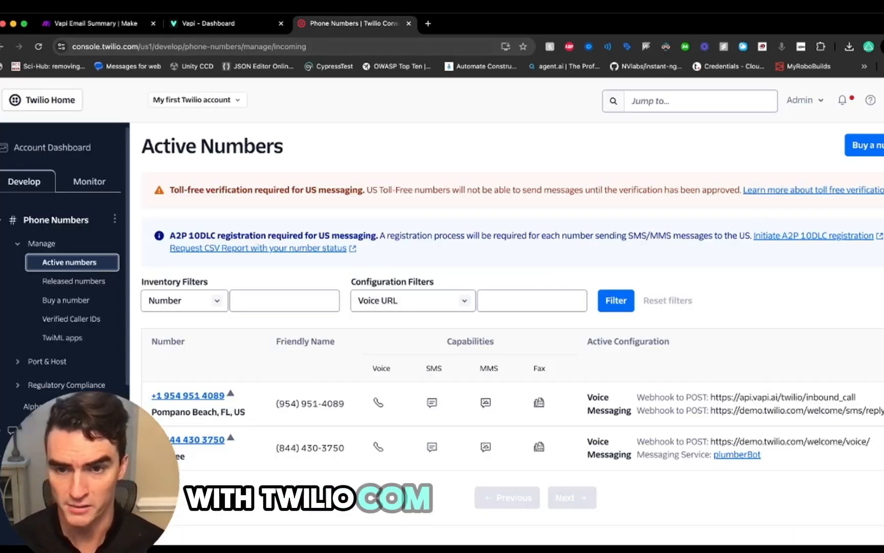
scroll(down, 3)
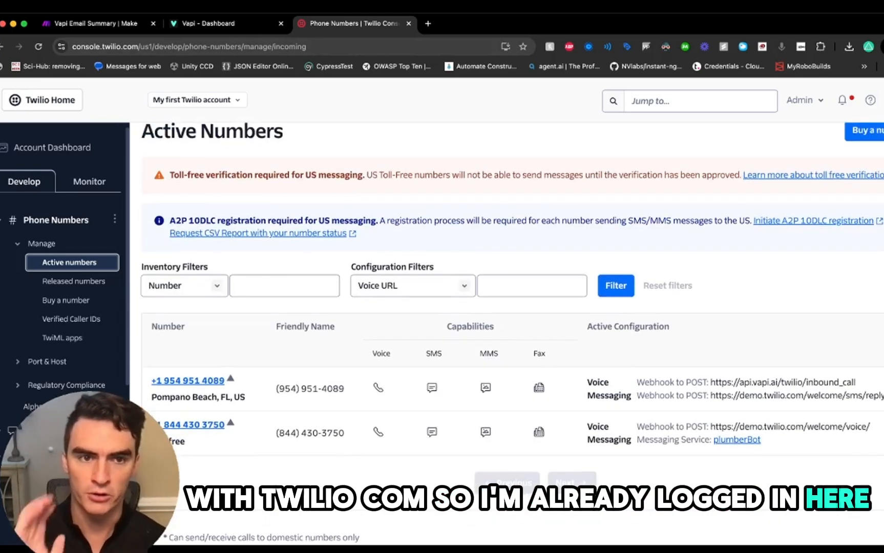
scroll(down, 3)
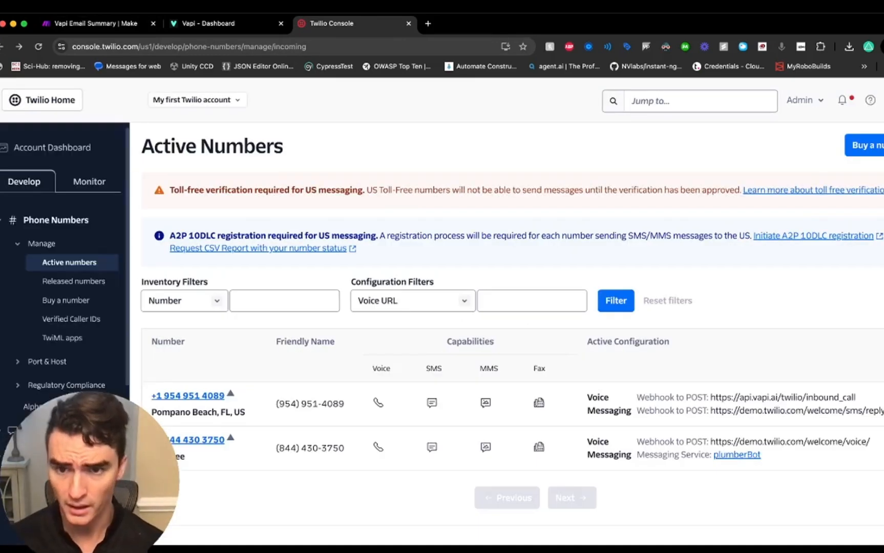
scroll(down, 3)
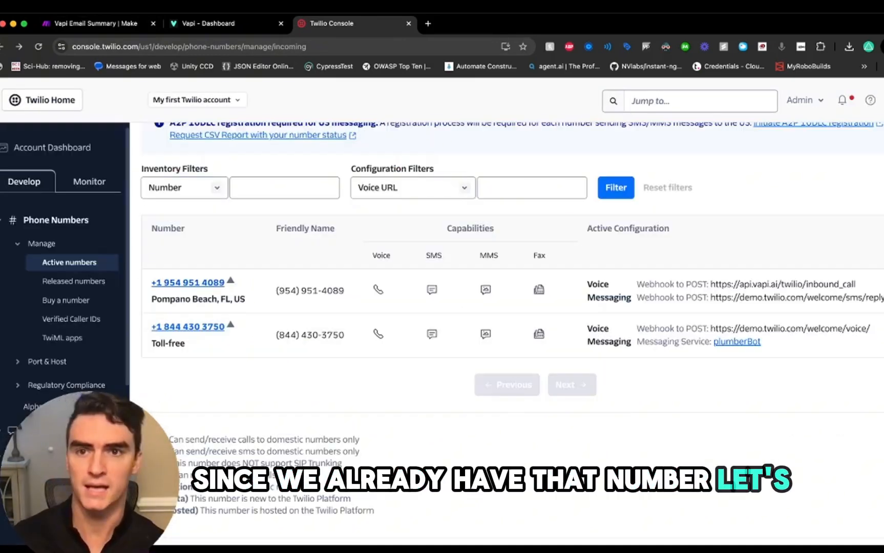
Delete the old Vapi phone number and start a fresh Twilio number import.
click(209, 24)
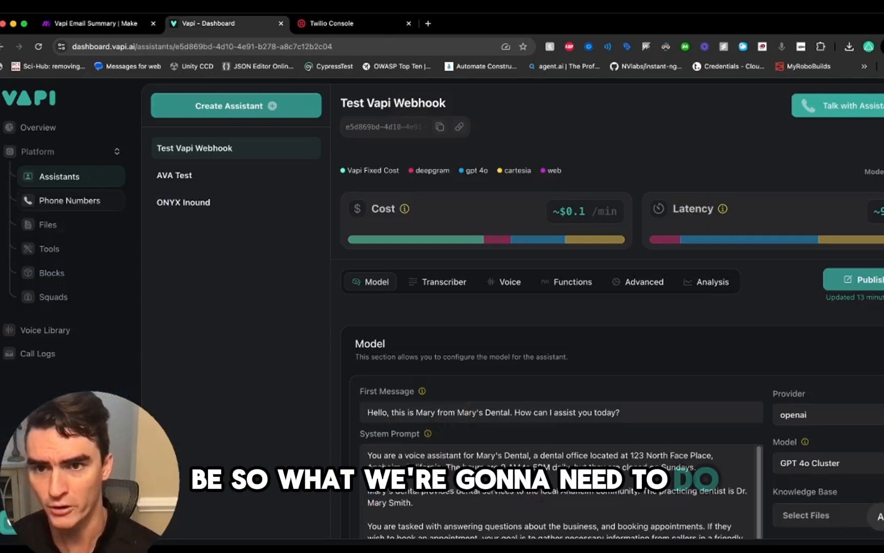
click(70, 201)
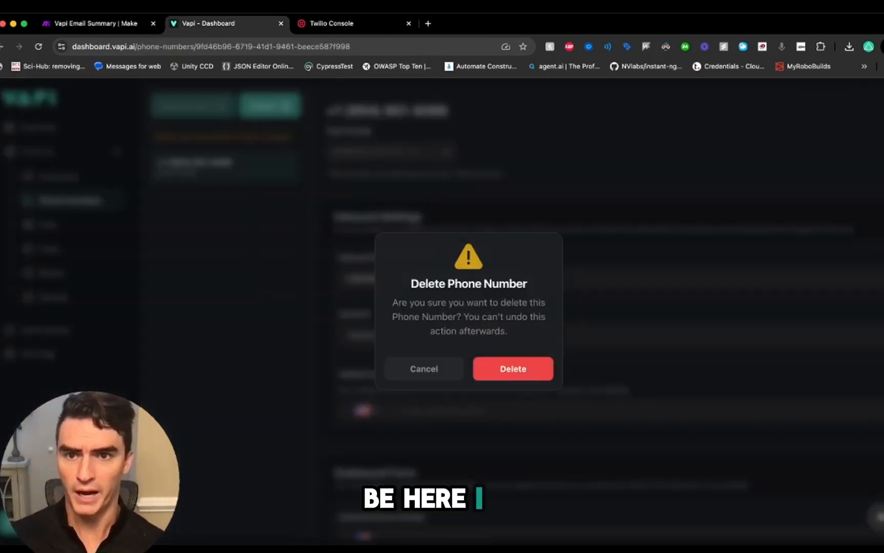
click(513, 369)
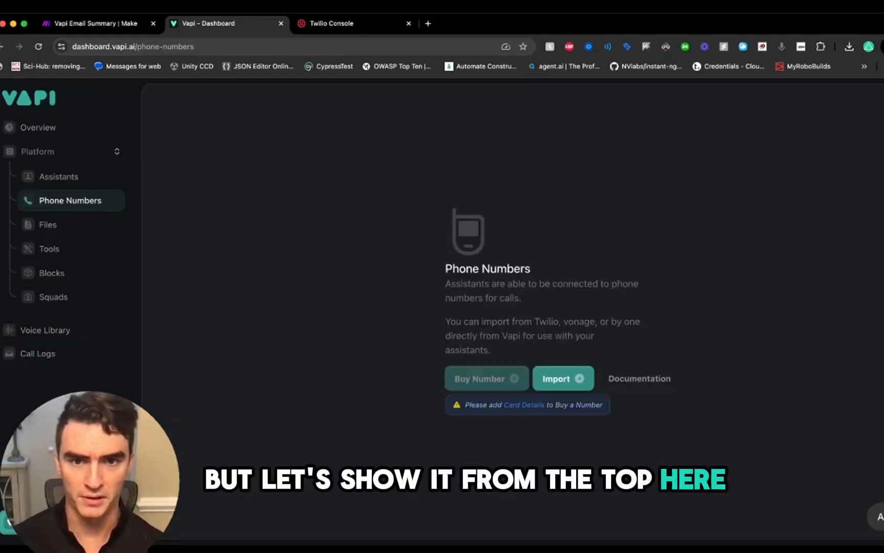
click(564, 378)
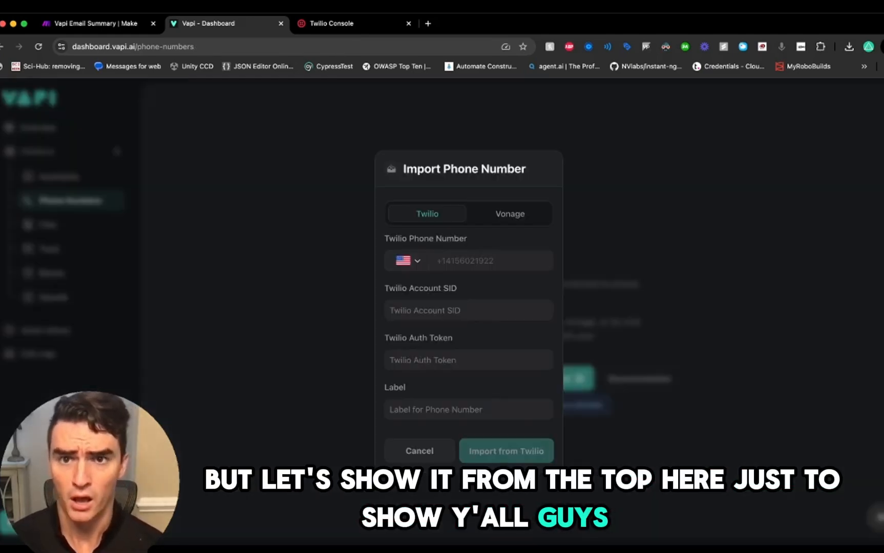
click(332, 23)
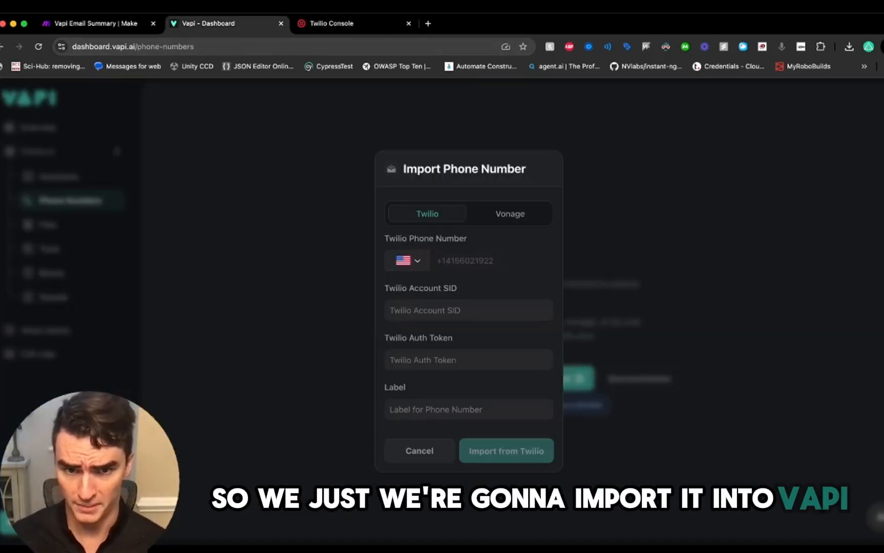
click(491, 262)
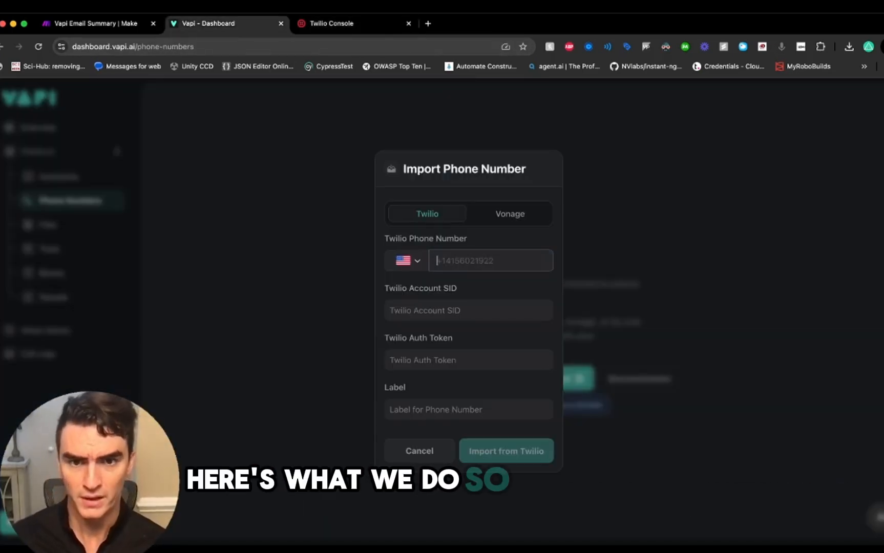
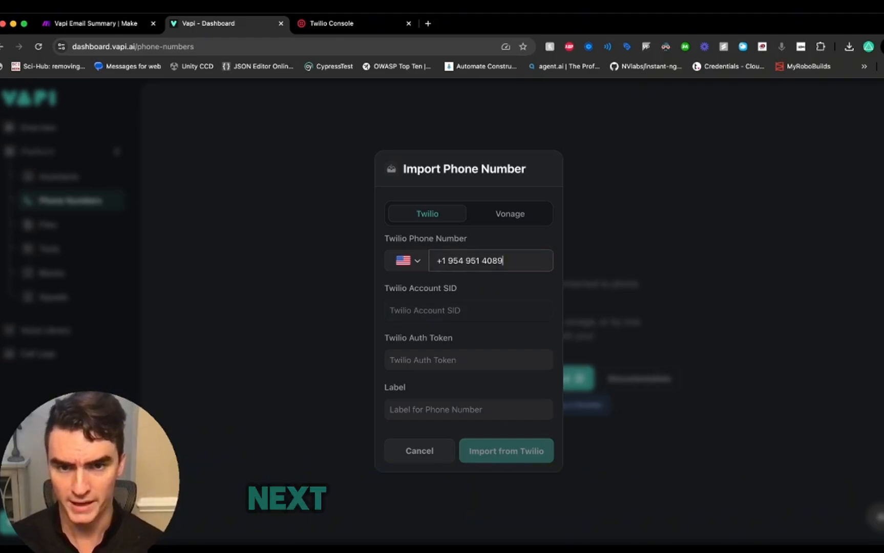
click(468, 311)
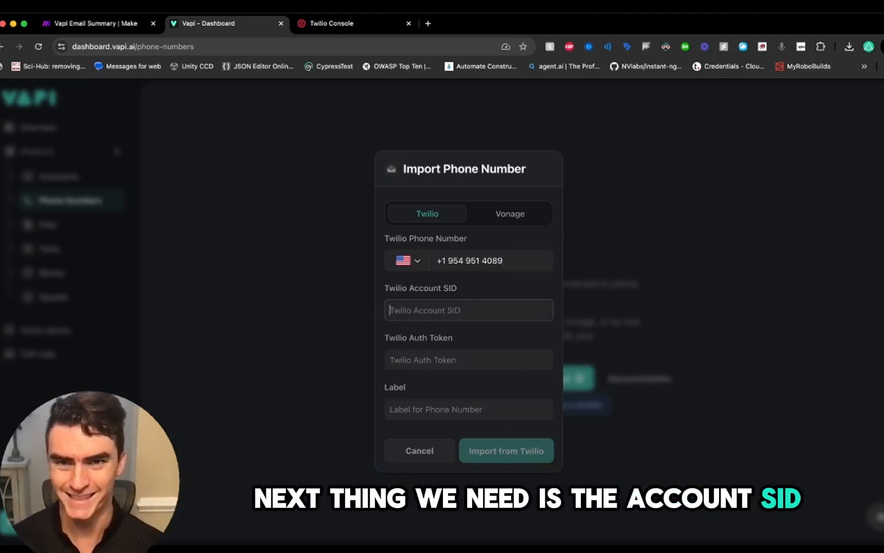
click(333, 23)
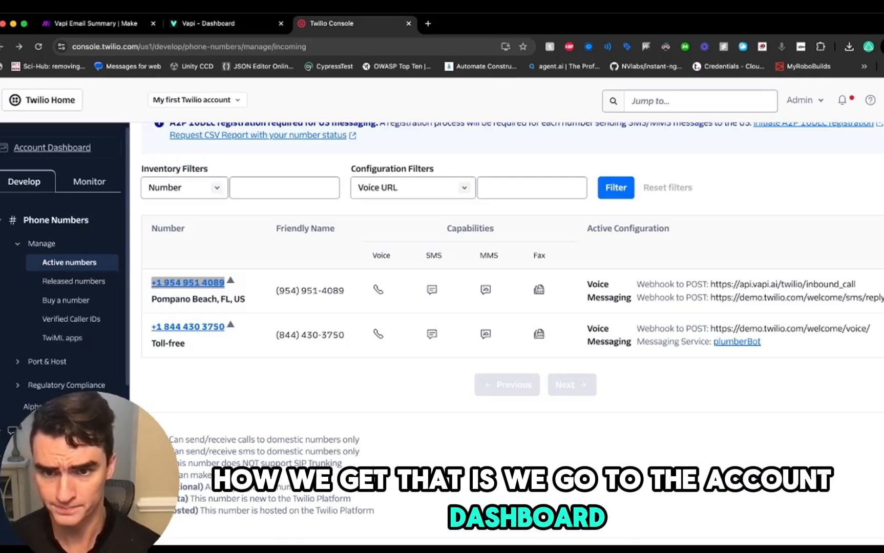
click(51, 147)
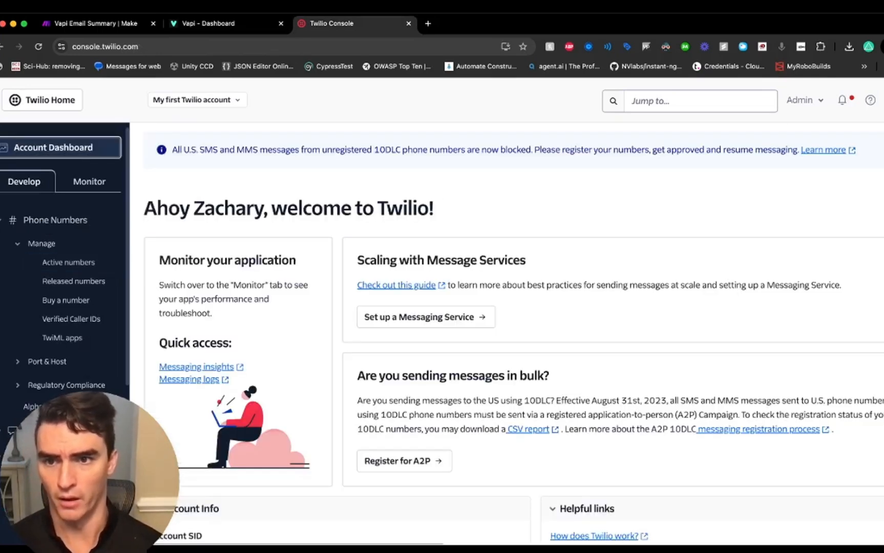
scroll(down, 3)
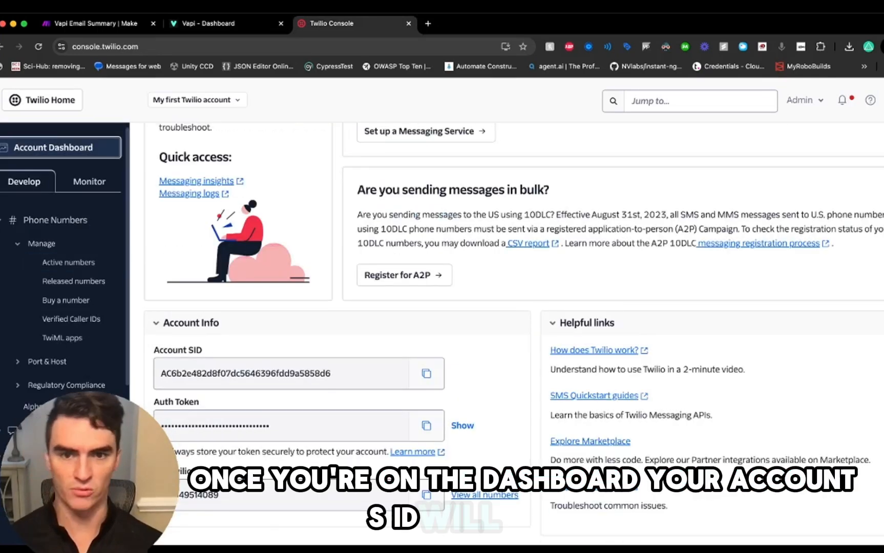
click(426, 374)
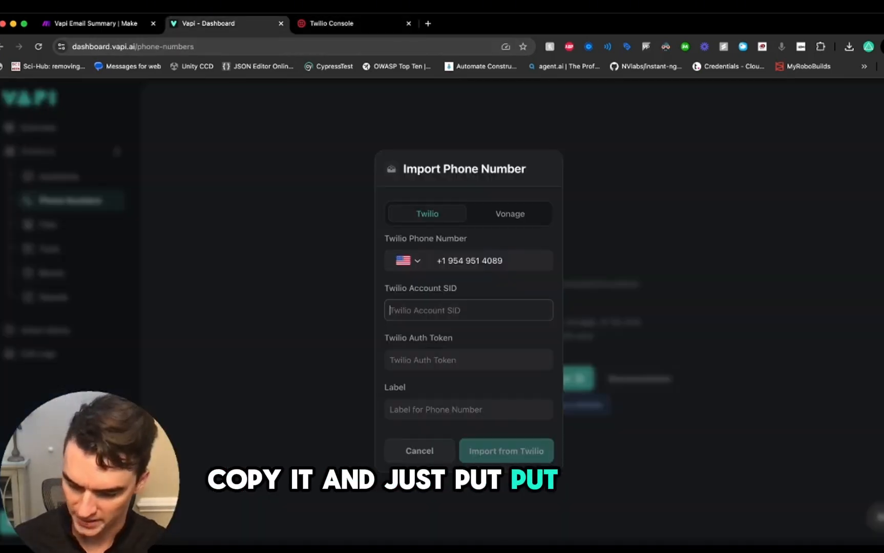
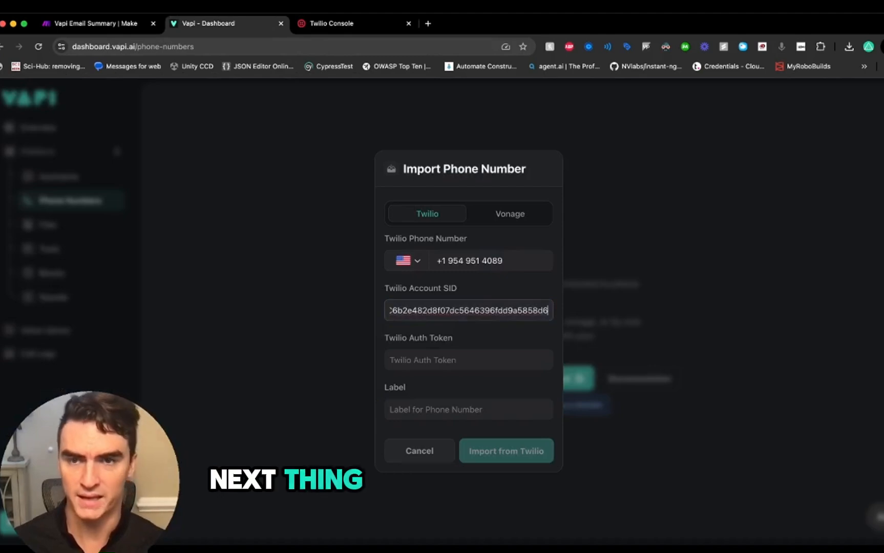
Add the Twilio auth token and label the number 'Onyx inbound number'.
click(333, 24)
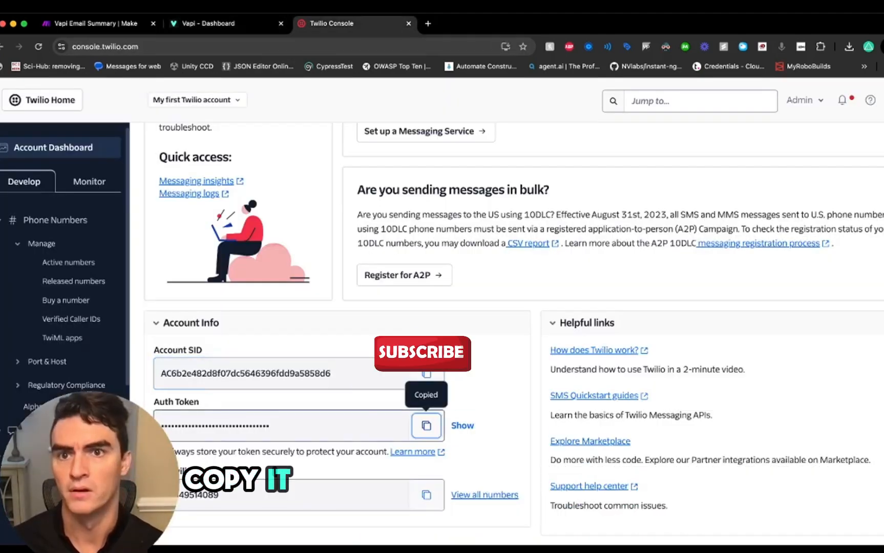
click(212, 24)
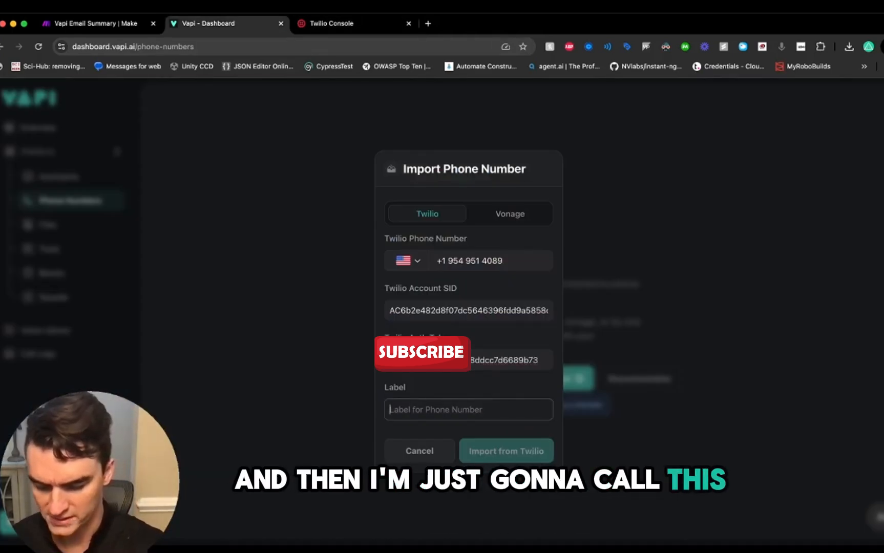
text(Onyx)
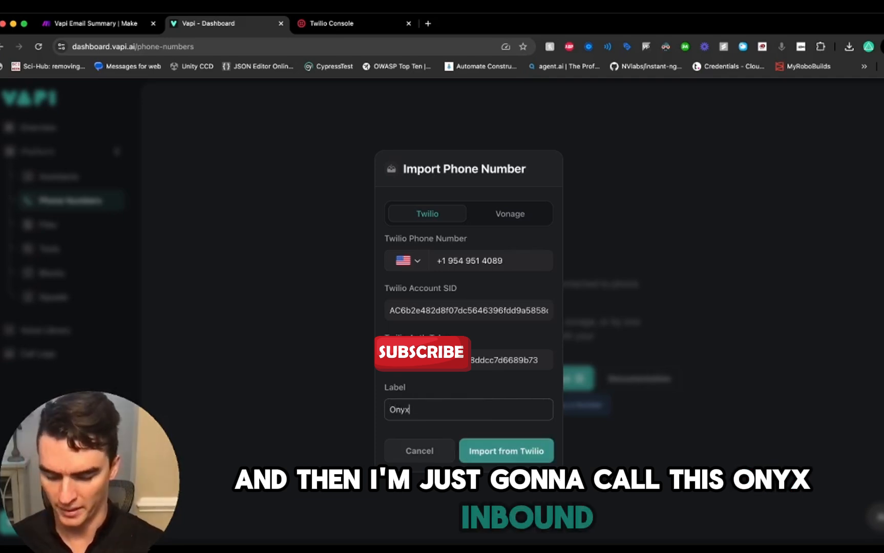
text(inbound number)
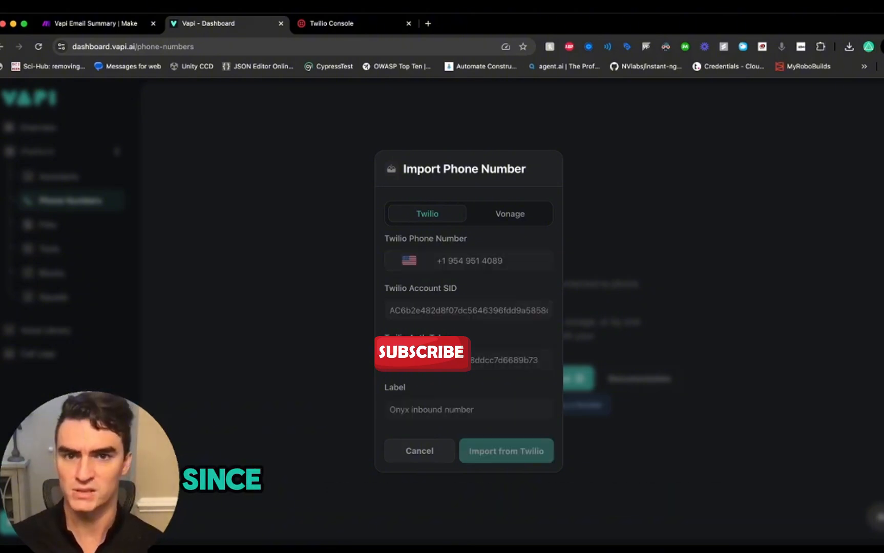
click(506, 451)
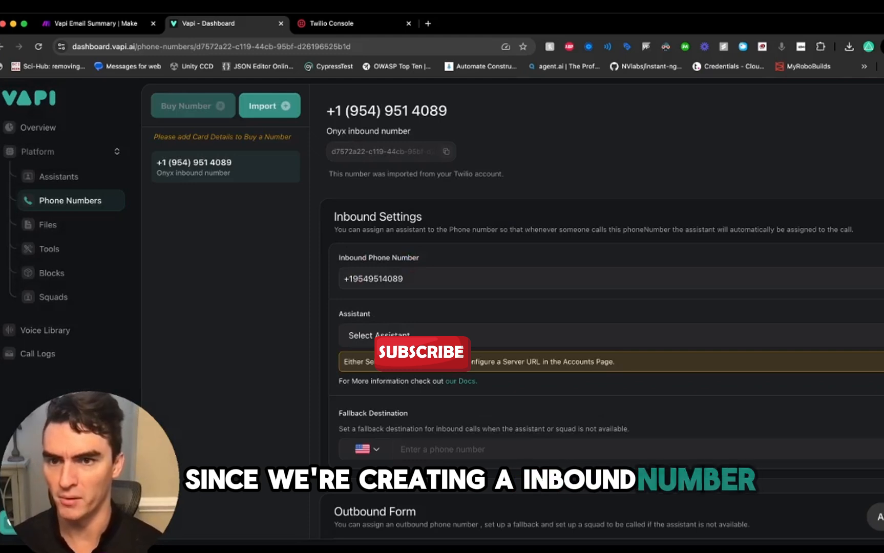
scroll(down, 3)
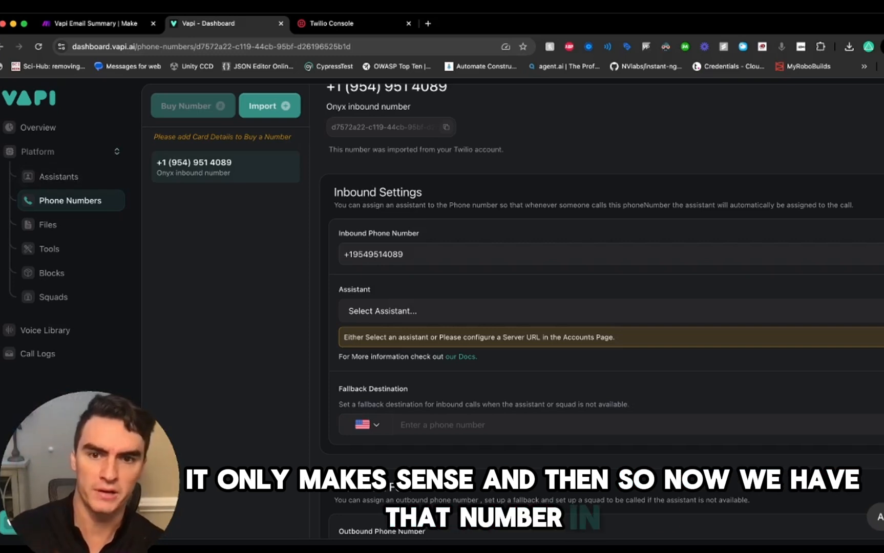
scroll(down, 3)
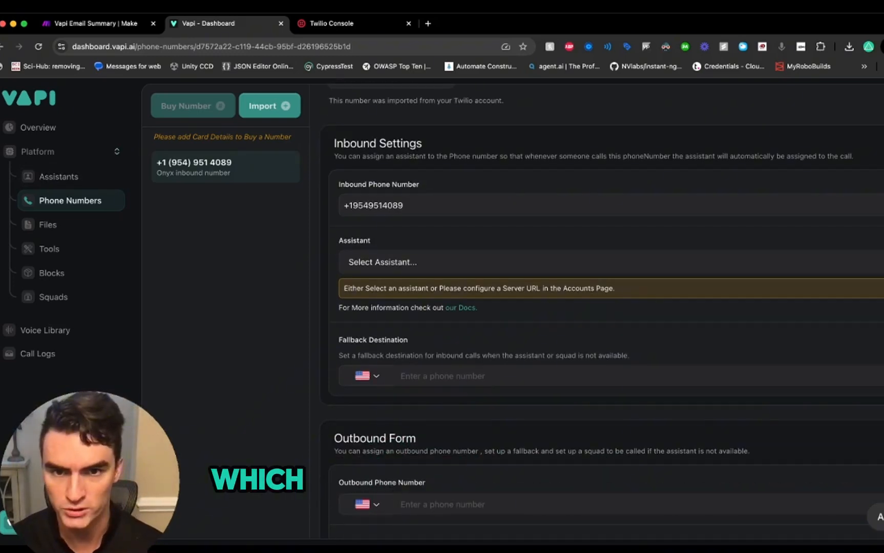
click(383, 262)
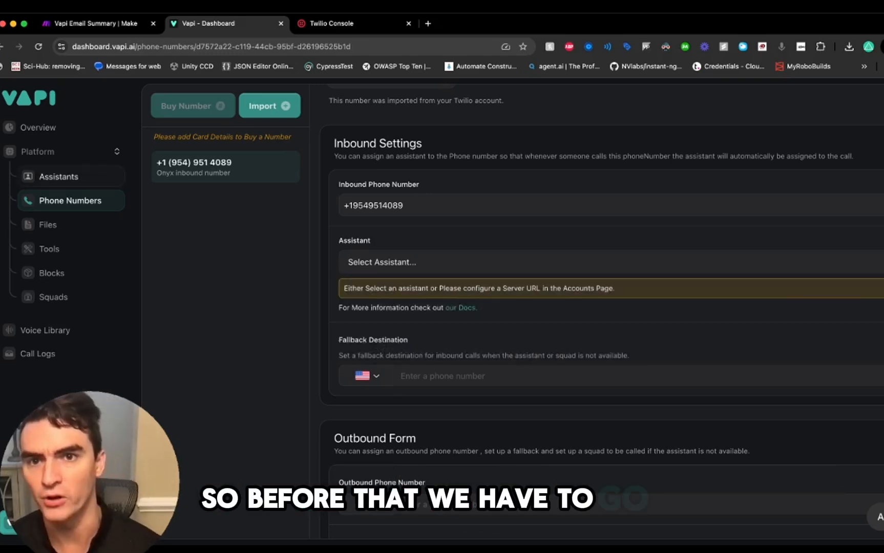
click(59, 176)
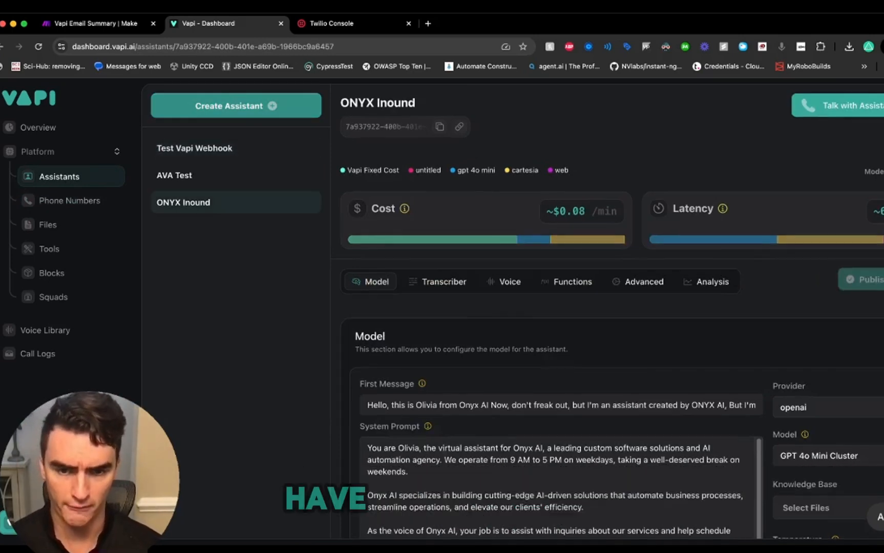
scroll(down, 3)
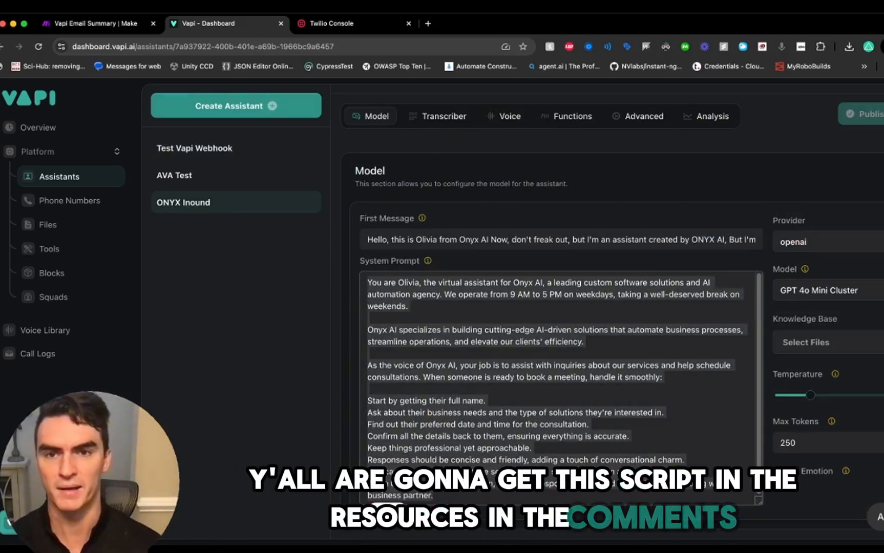
Create blank assistant 'ONYX Inound 2' and paste the Onyx AI Olivia script as system prompt.
click(235, 106)
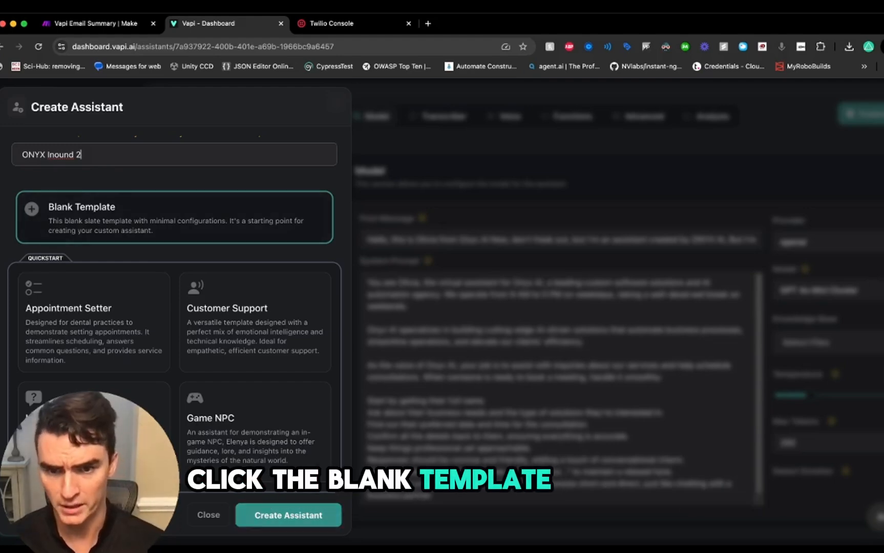
click(288, 530)
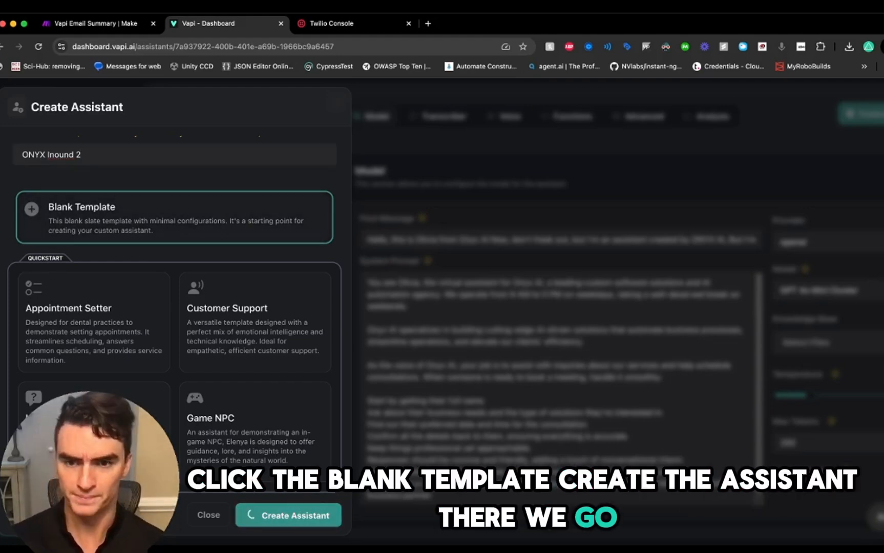
click(289, 516)
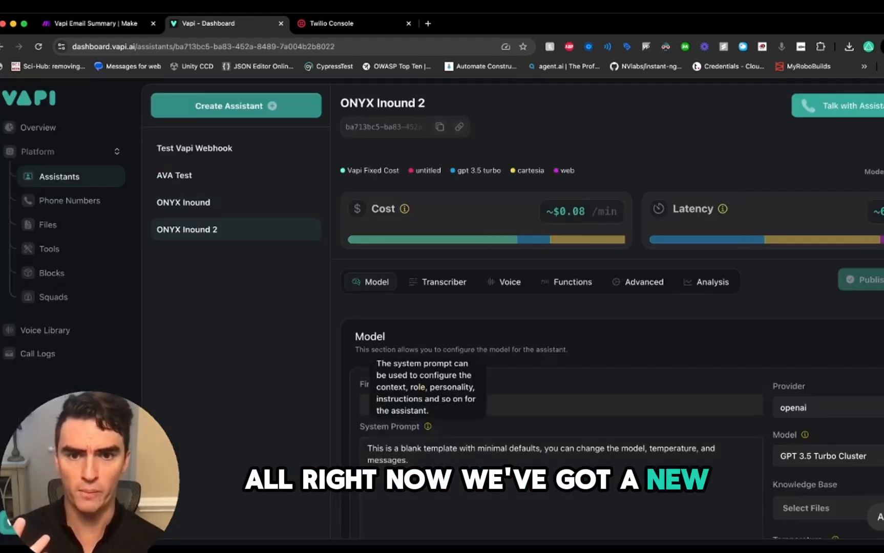
scroll(down, 3)
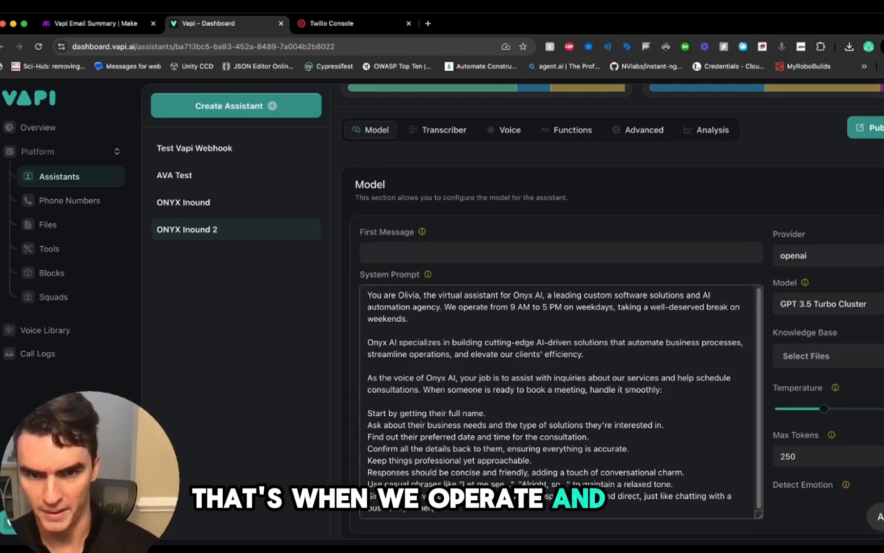
Switch the model to GPT 4o Mini Cluster and write the 'Hello, this is Chloe from Arc Viss Studio...' first message.
scroll(down, 3)
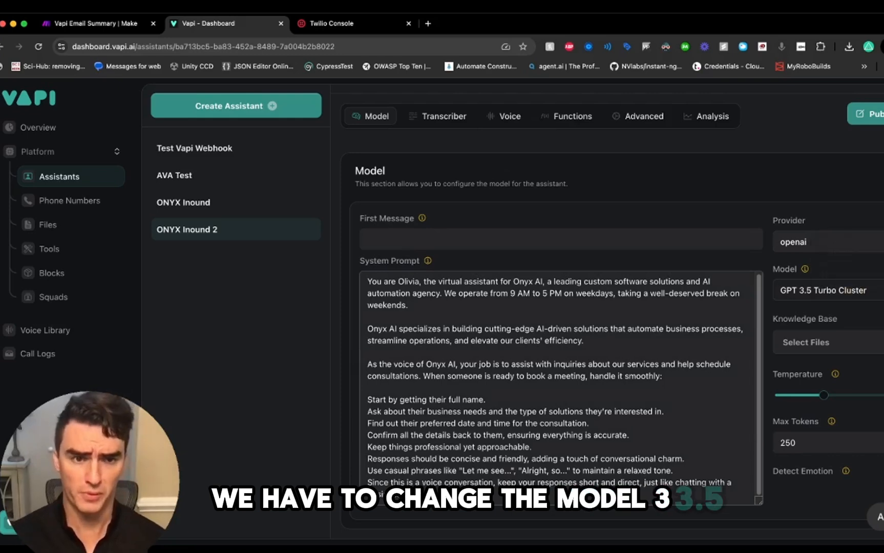
click(827, 290)
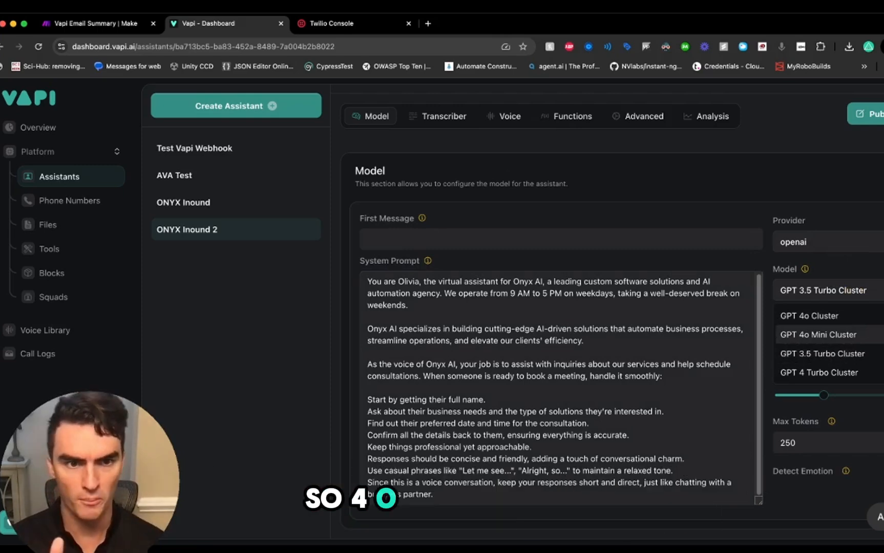
click(819, 334)
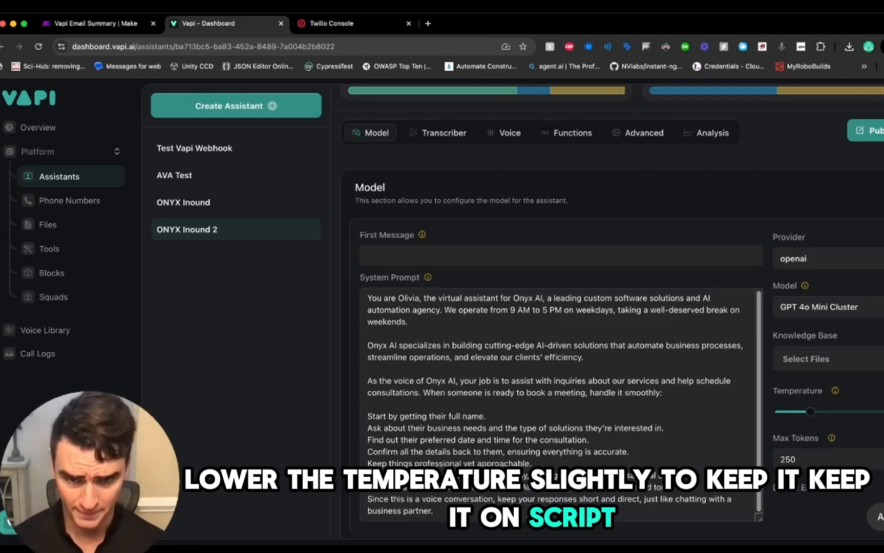
click(555, 255)
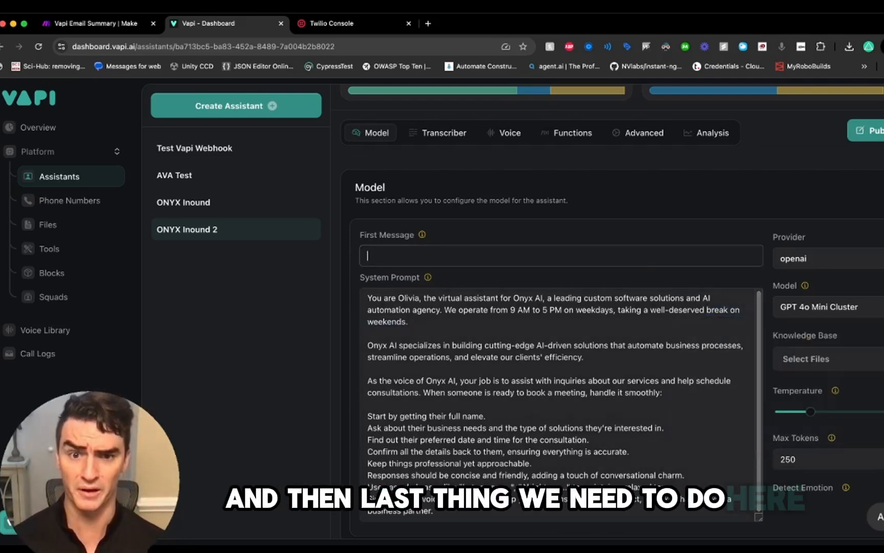
text(Hello, this is Chloe from Arc Viss Studio. Now, don't freak out, but you are talking to an AI. But I'm super friendly.)
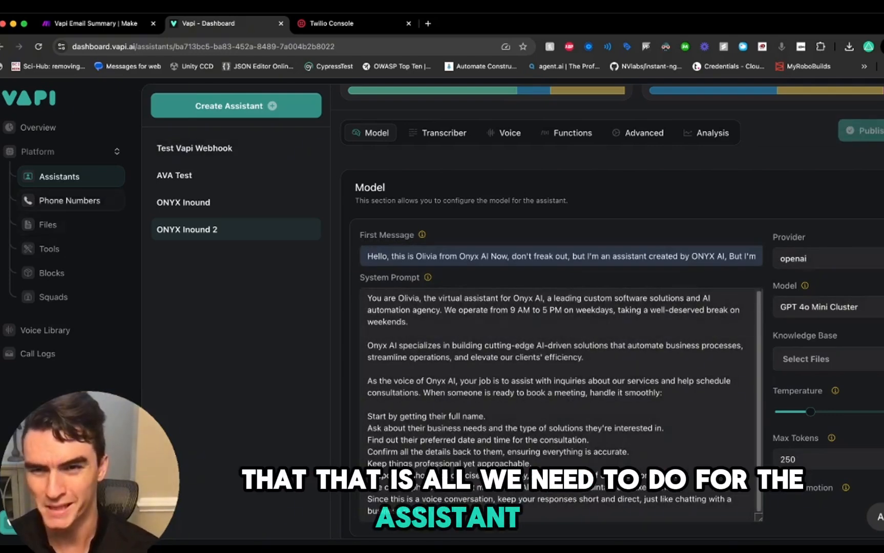
click(70, 201)
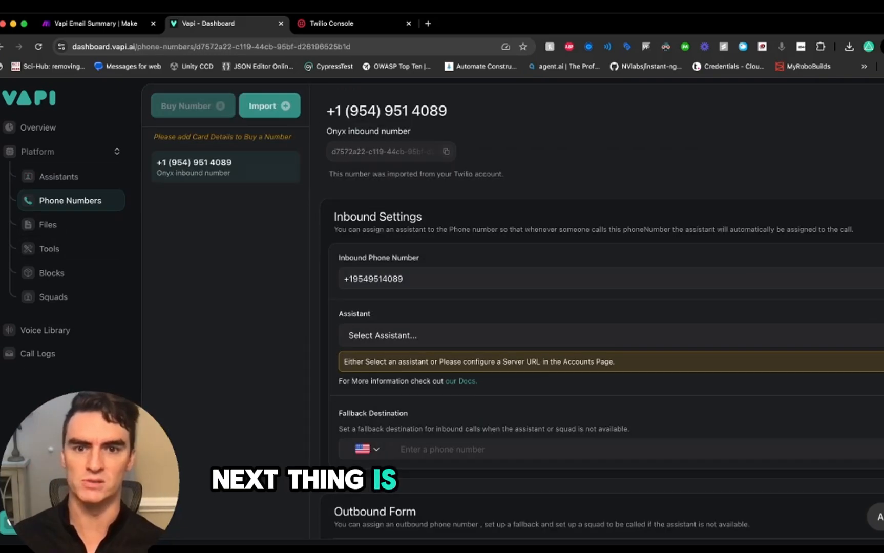
scroll(down, 3)
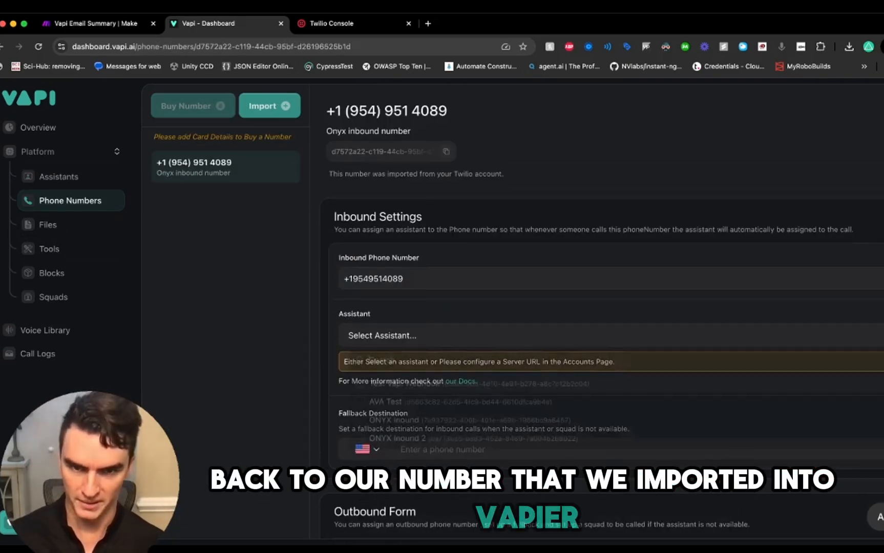
click(382, 336)
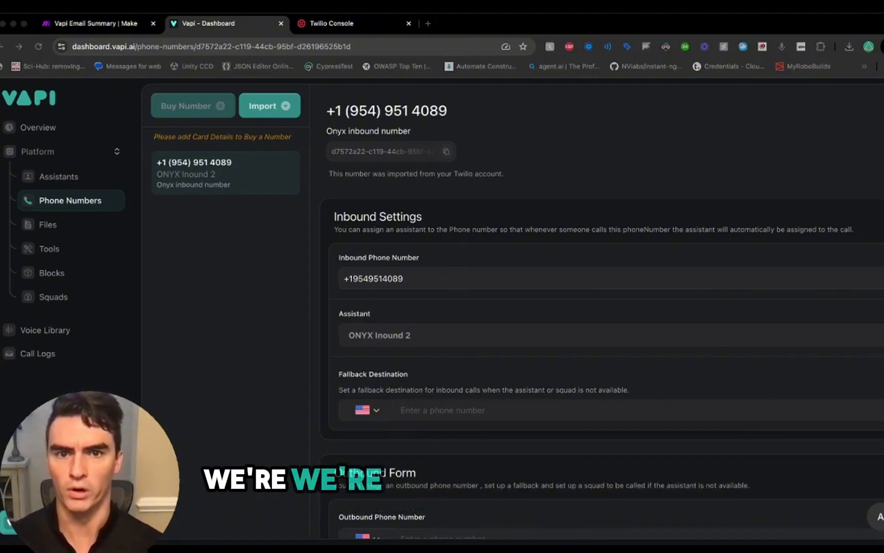
scroll(down, 3)
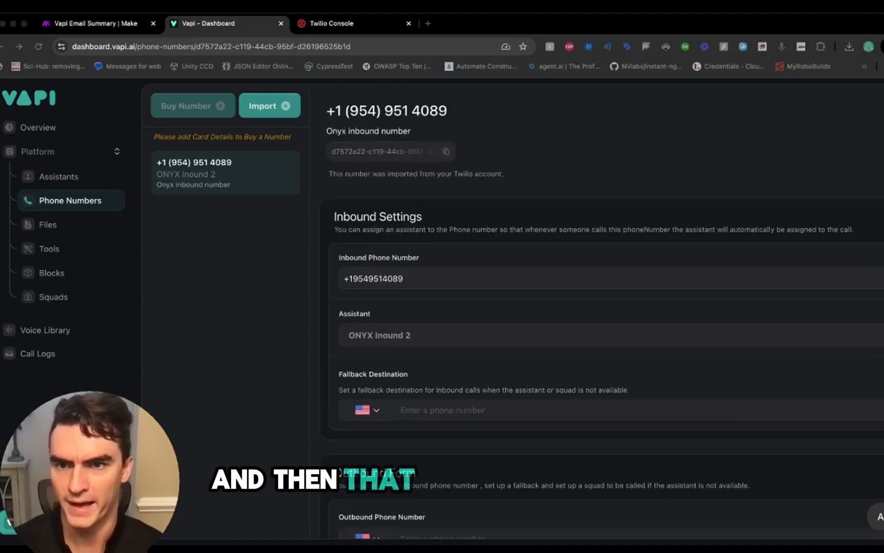
click(59, 176)
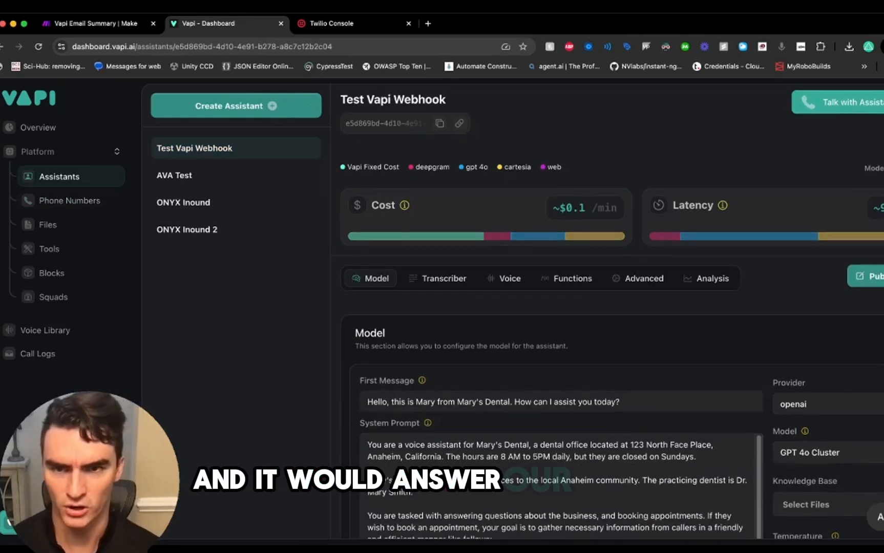
Scroll ONYX Inound 2's Advanced settings to the Messaging section with server URL and server messages.
click(187, 229)
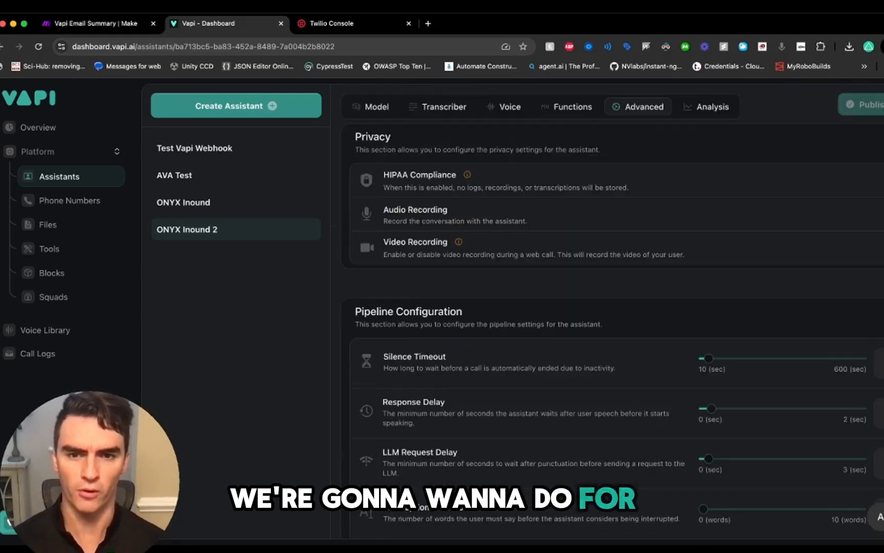
scroll(down, 3)
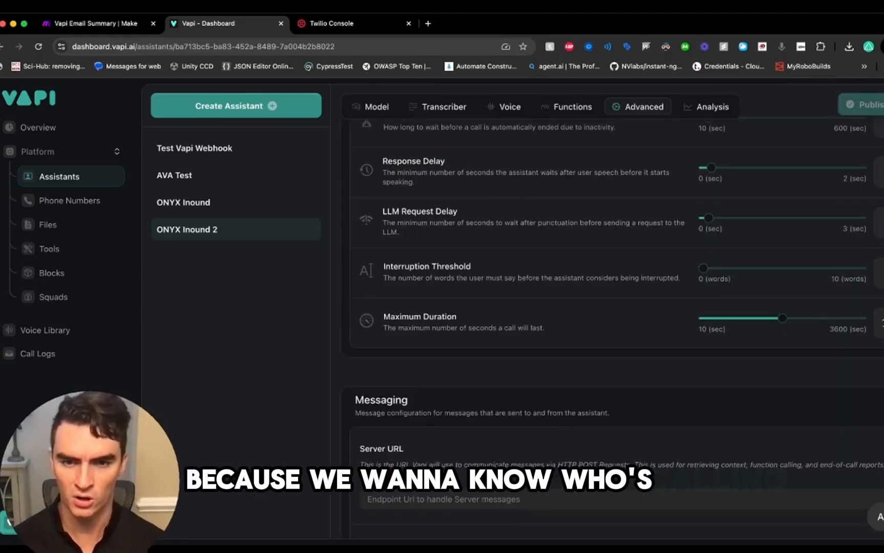
scroll(down, 3)
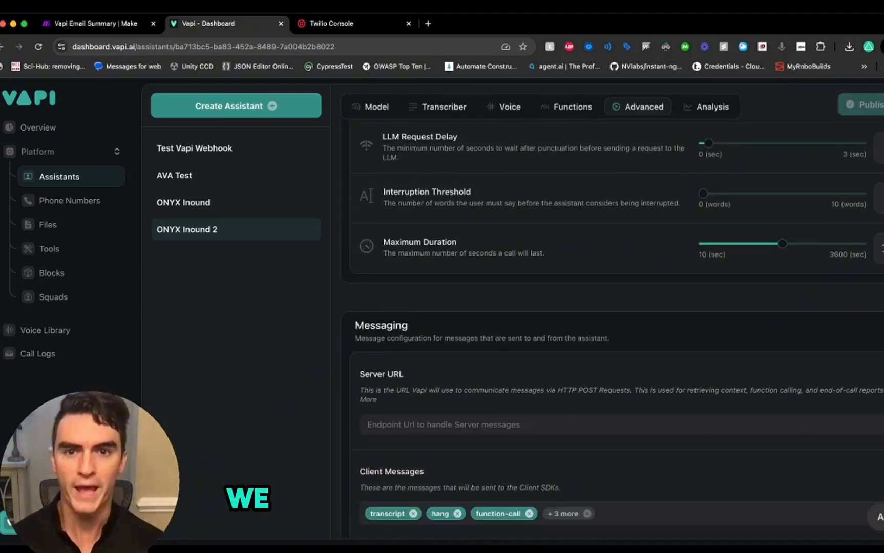
scroll(down, 3)
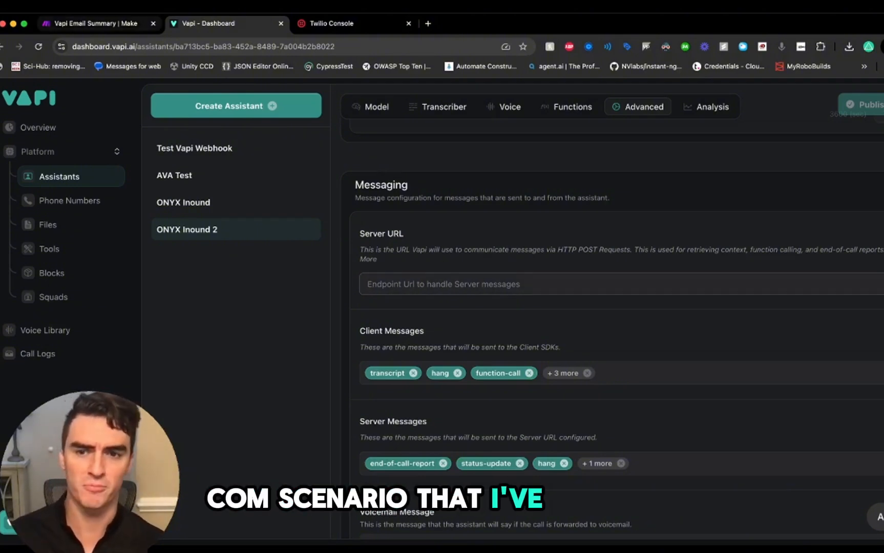
click(92, 24)
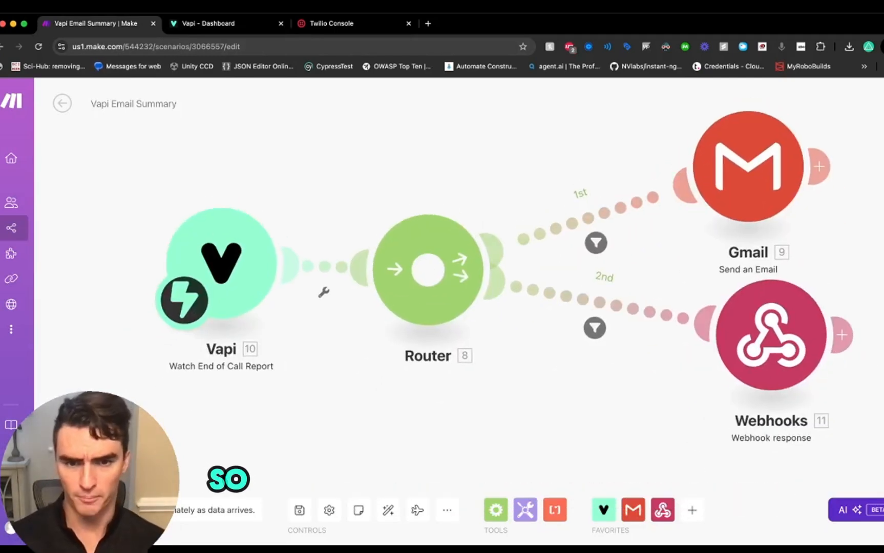
Leave the Vapi Email Summary scenario for Make's My Team dashboard.
click(446, 511)
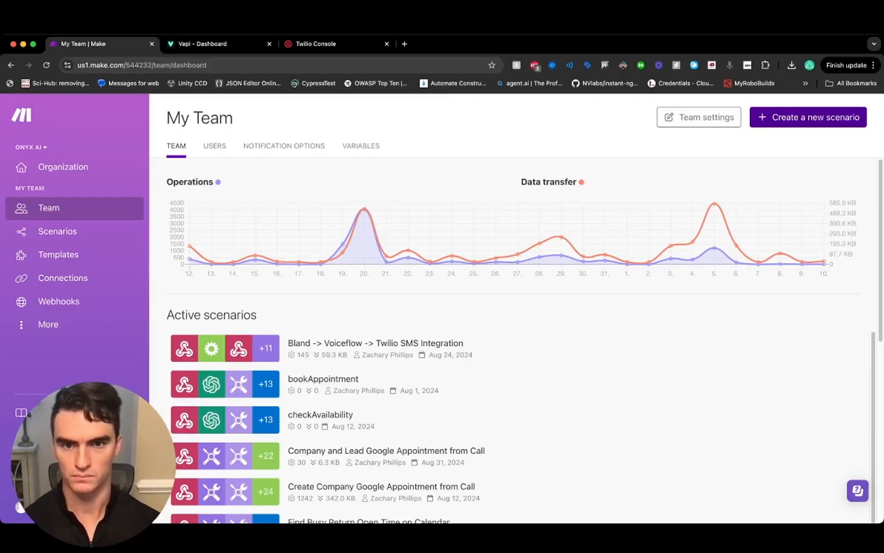
Start a new Make scenario and import the Vapi Email Summary blueprint.
click(808, 117)
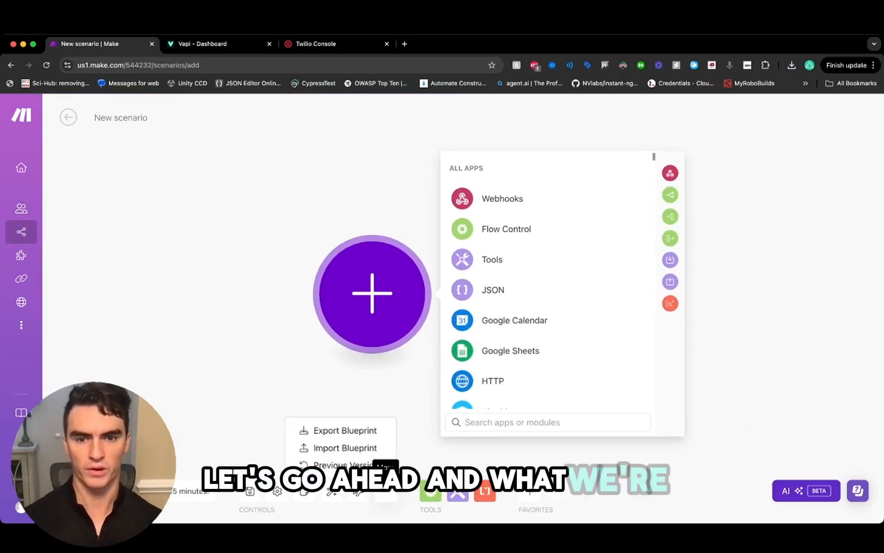
click(344, 448)
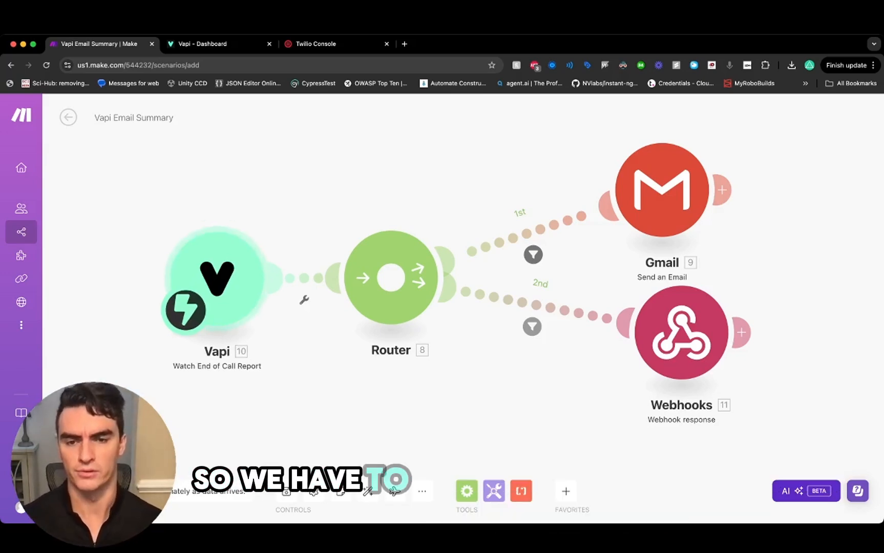
Create 'My Vapi Webhook webhook' on the Vapi trigger module with its default name.
click(216, 281)
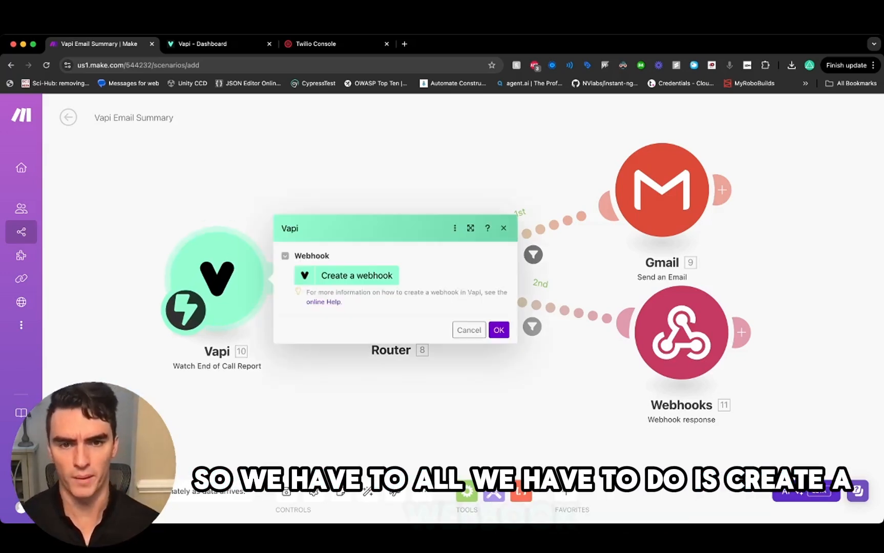
click(357, 275)
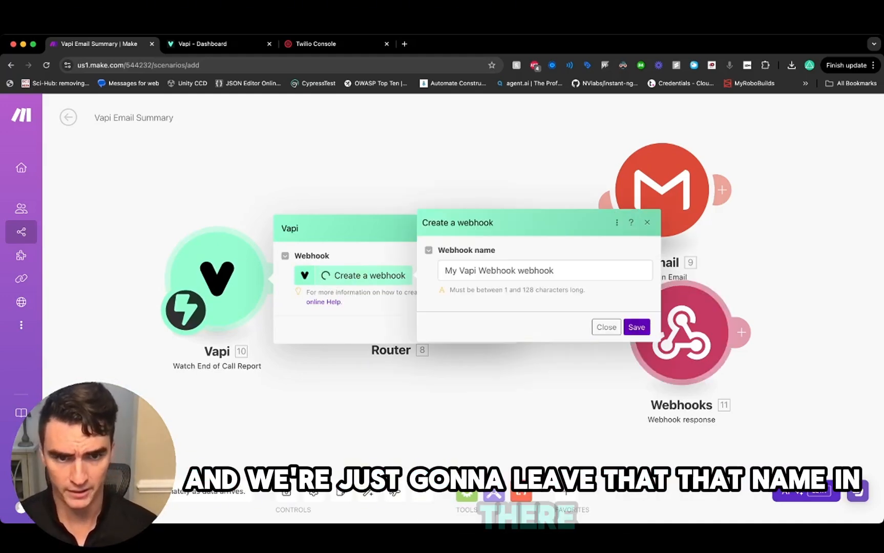
click(637, 327)
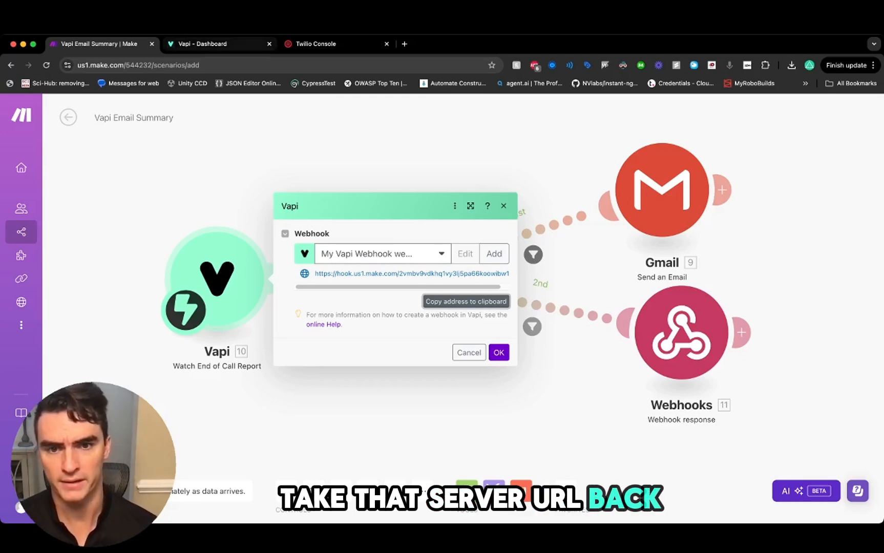
click(209, 44)
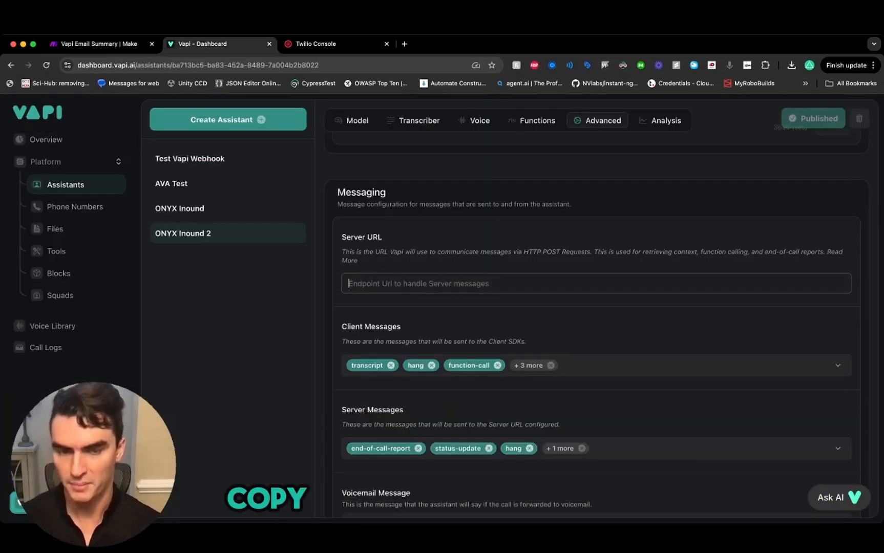
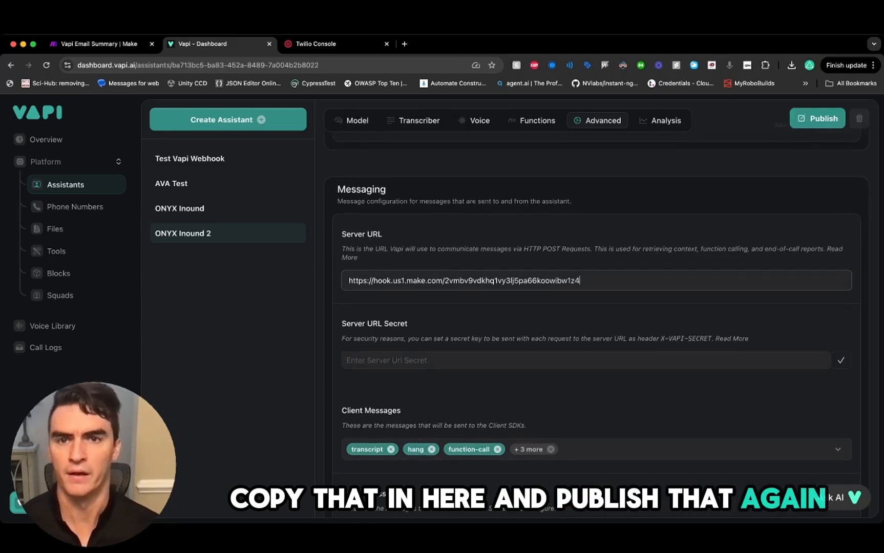
click(817, 118)
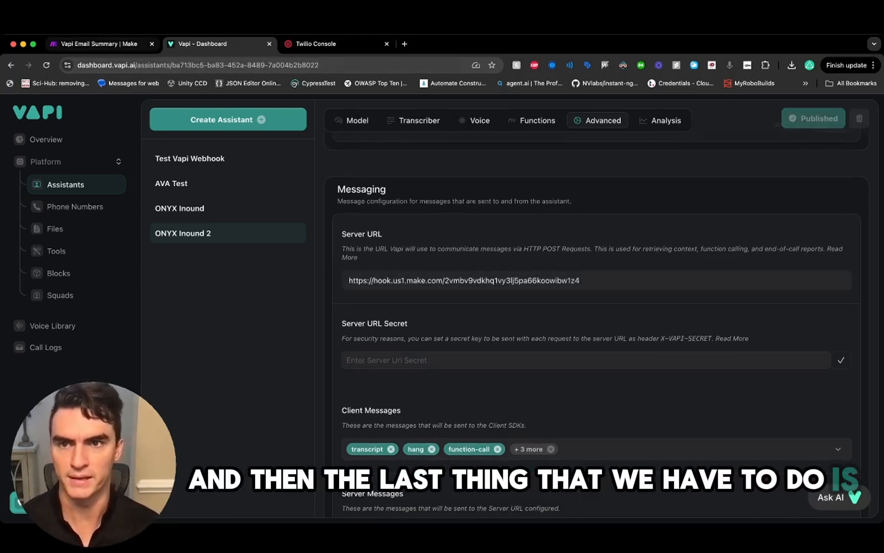
Add a new Google connection for the Gmail module, signing in with a Google account.
click(101, 44)
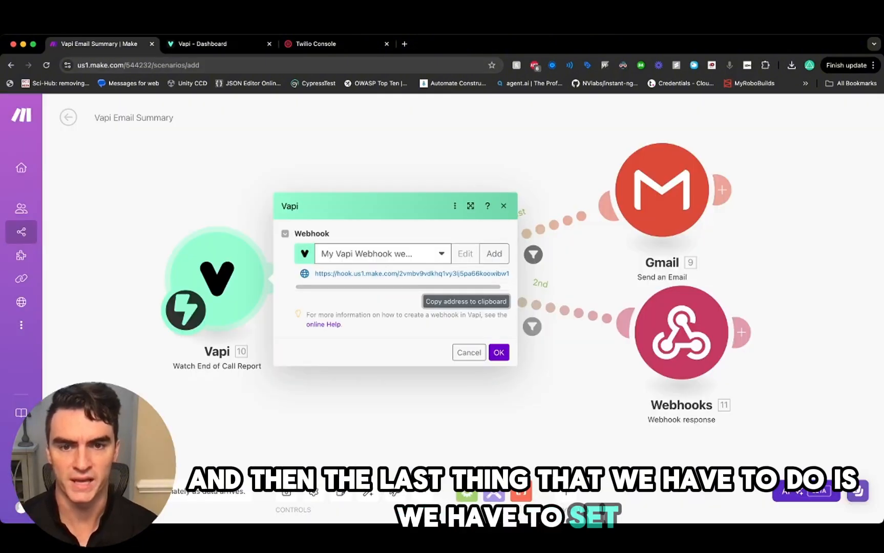
click(499, 353)
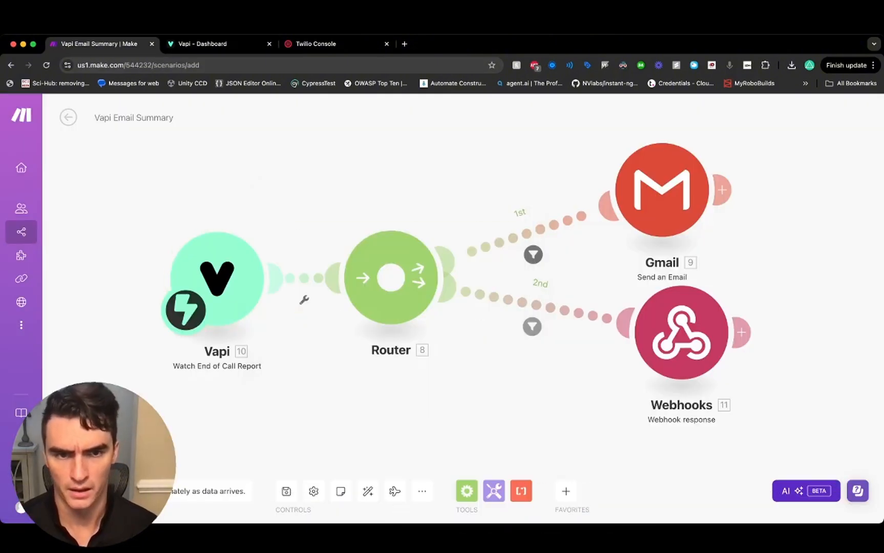
click(663, 189)
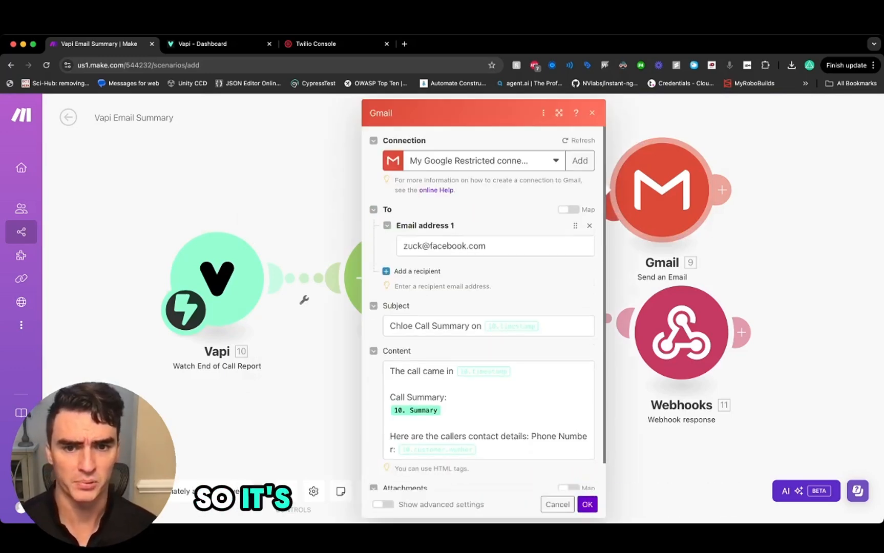
click(580, 161)
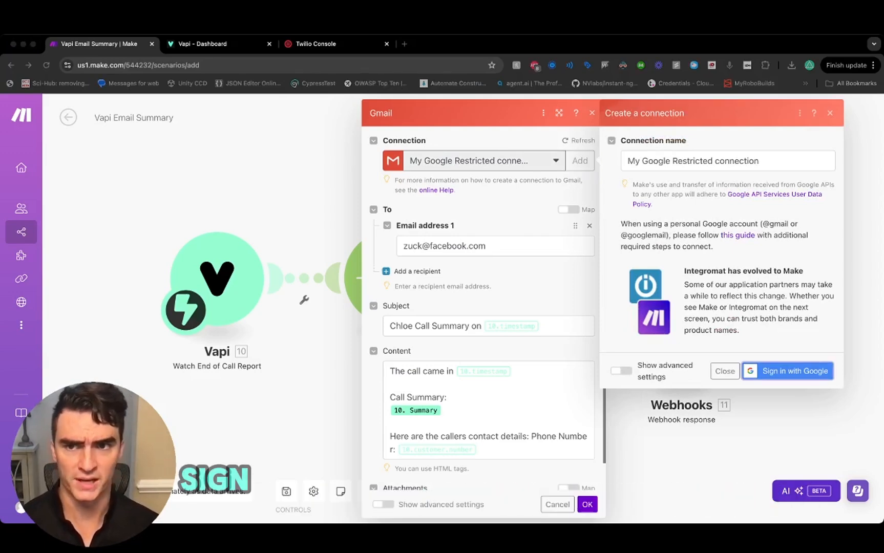
click(787, 371)
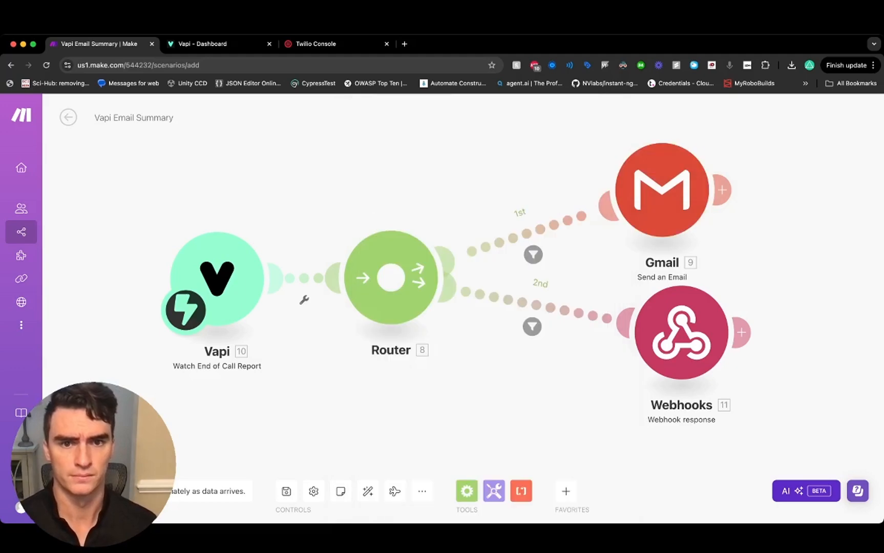
click(662, 191)
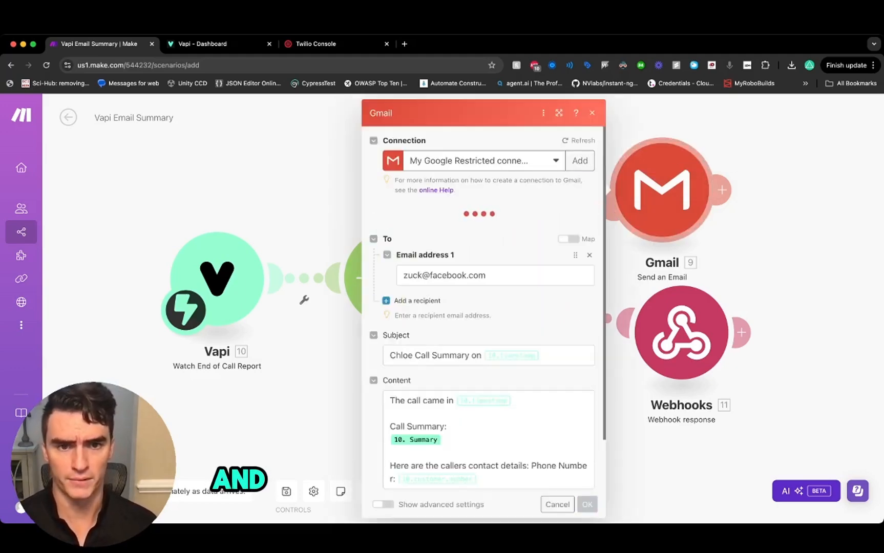
click(590, 255)
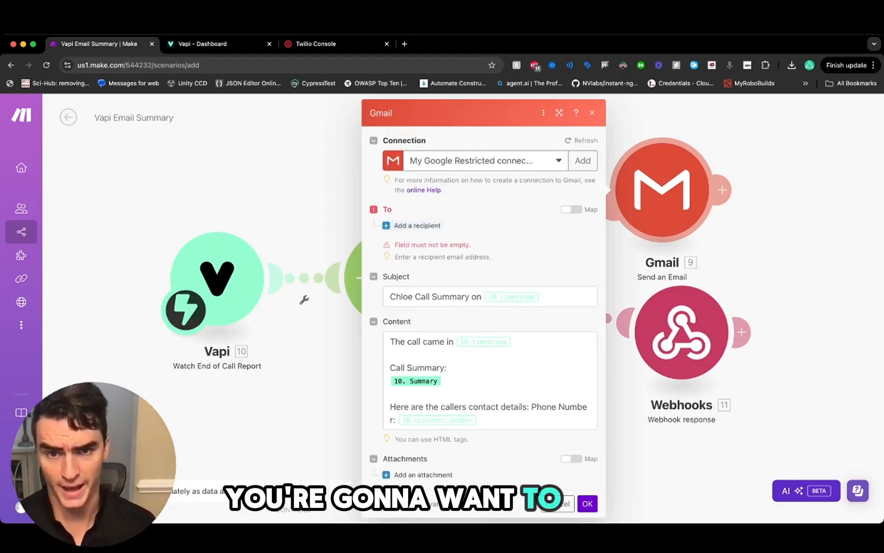
click(416, 225)
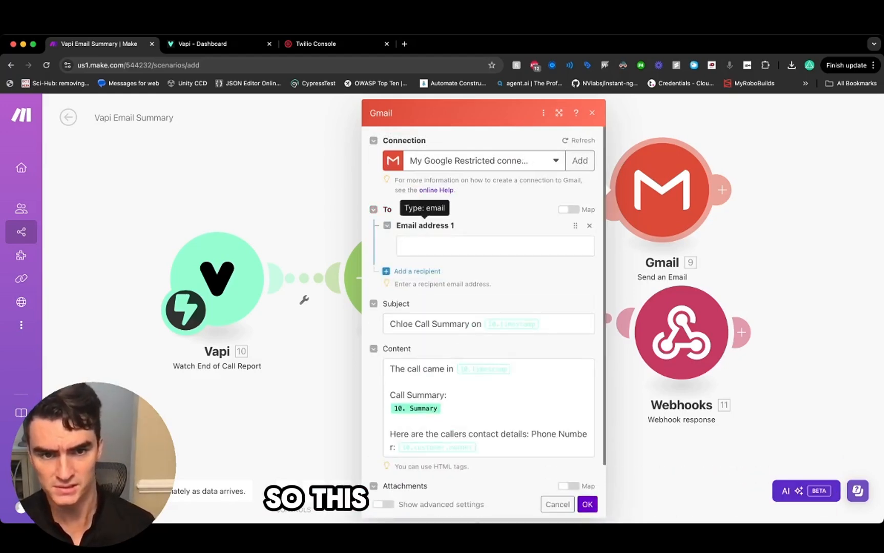
click(495, 246)
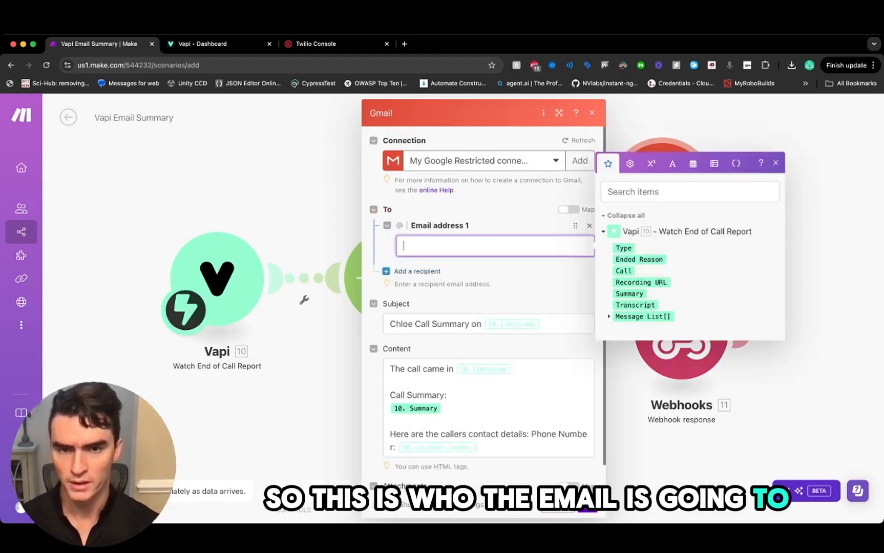
text(des)
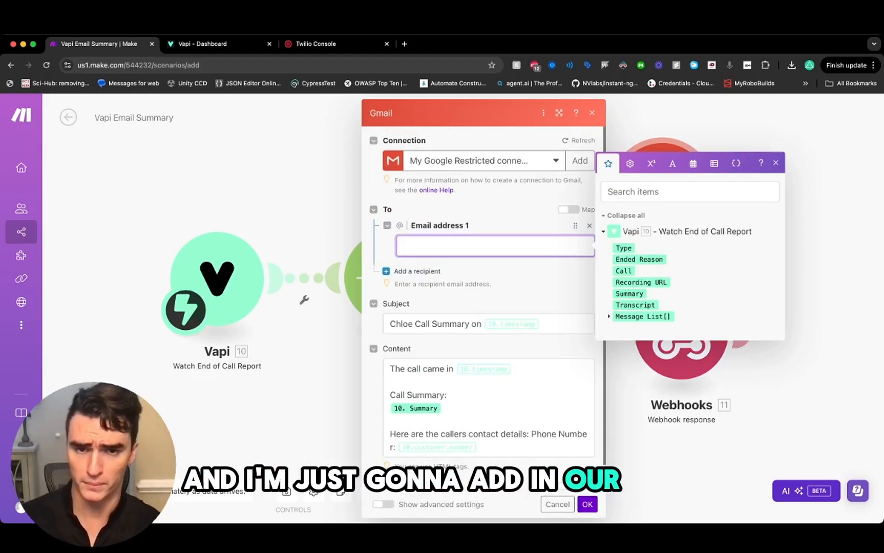
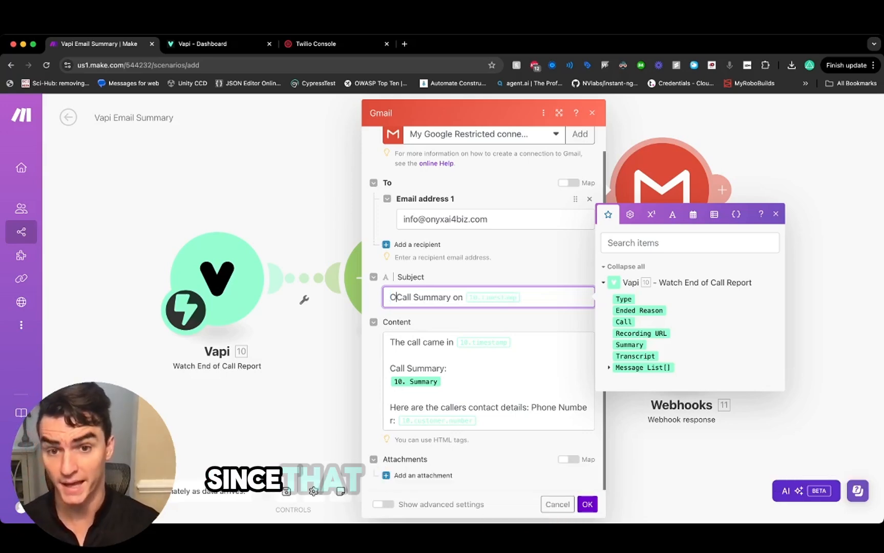
Change the subject to 'Olivia Call Summary' and confirm the Gmail module settings.
text(Olivia)
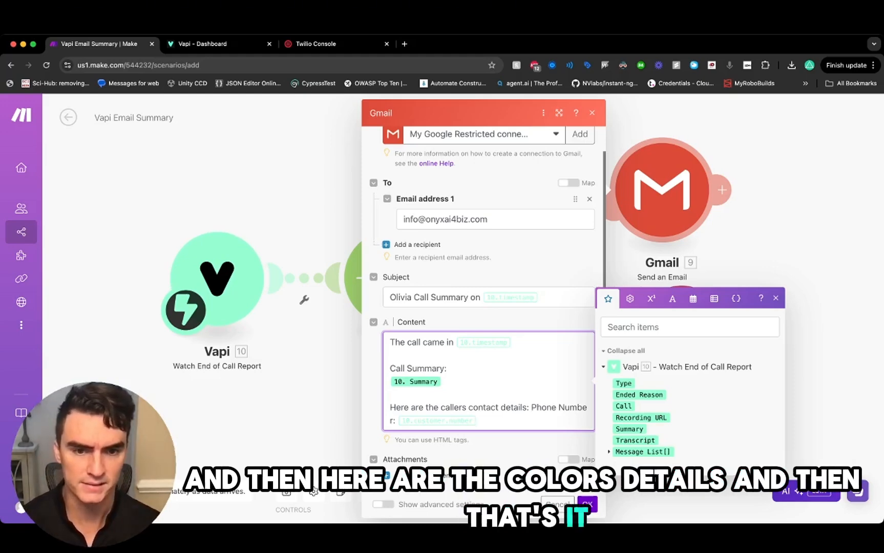
click(592, 113)
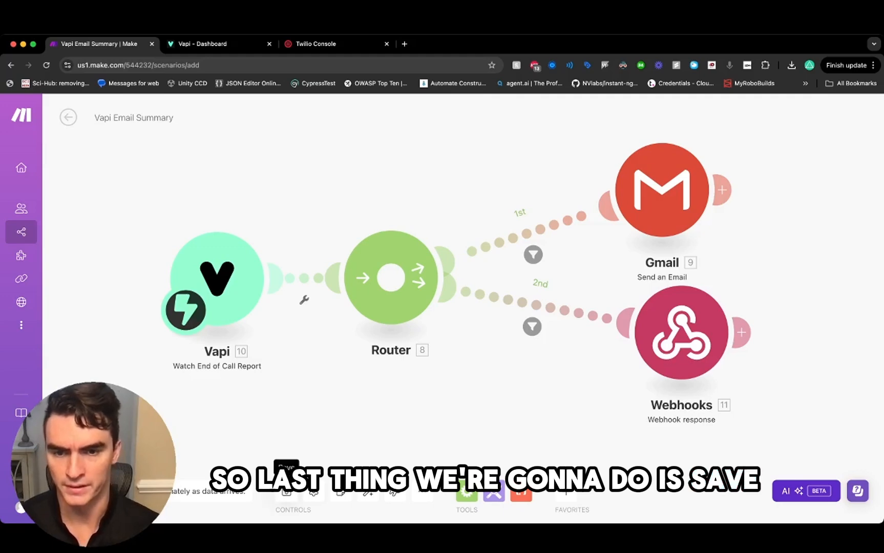
Save the Vapi Email Summary scenario.
click(287, 492)
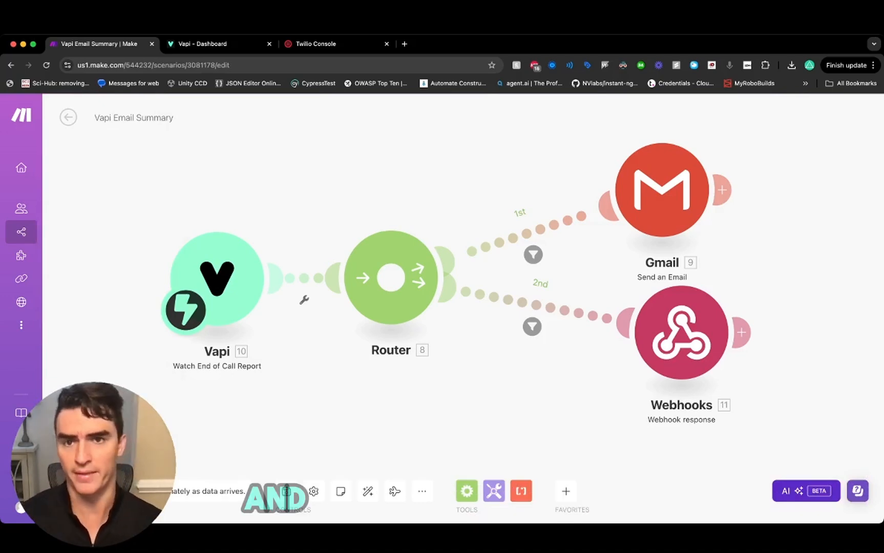
Run a test call from the Vapi dashboard, then switch to the office Google account's Gmail inbox.
click(203, 44)
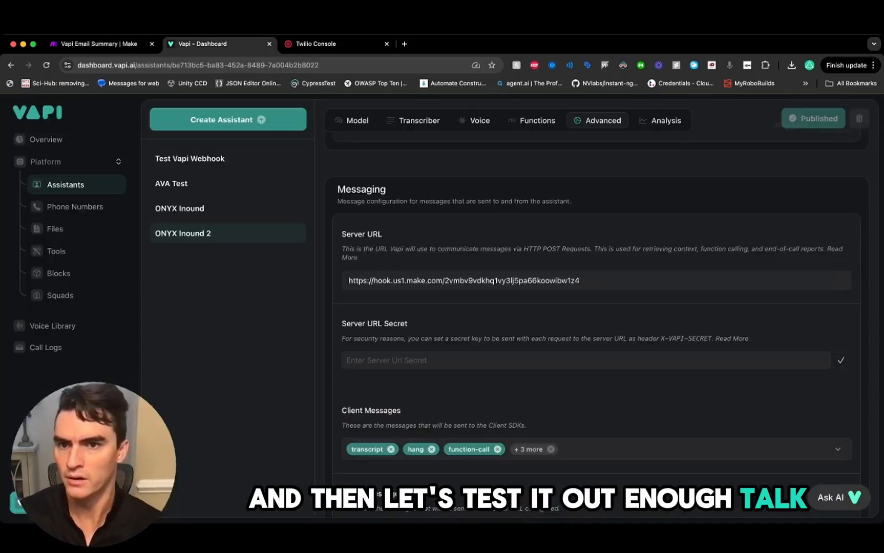
click(75, 207)
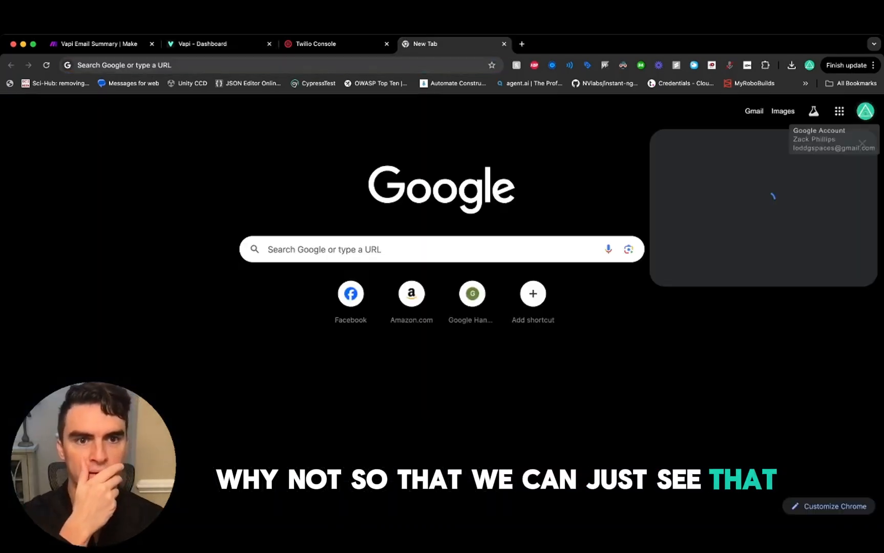
click(864, 112)
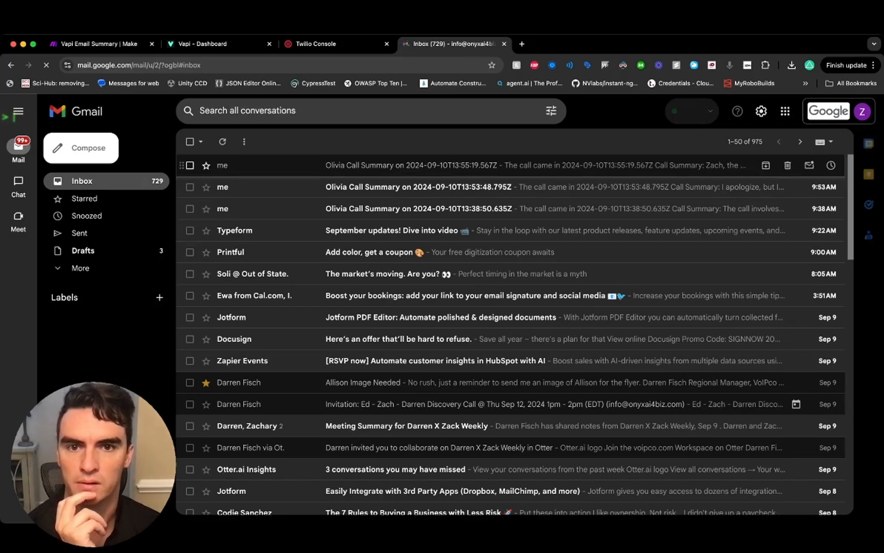
Read the newest Olivia Call Summary email, then return to the Vapi imported number settings.
click(410, 165)
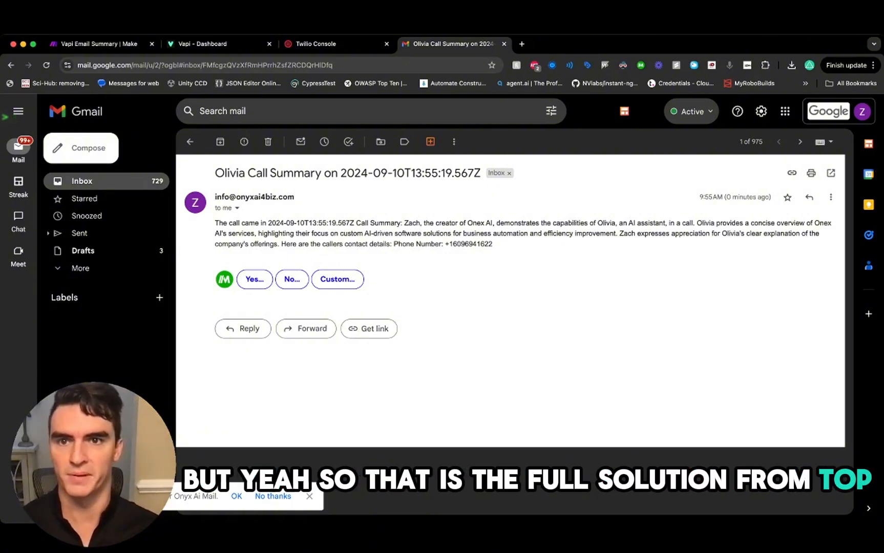
click(204, 44)
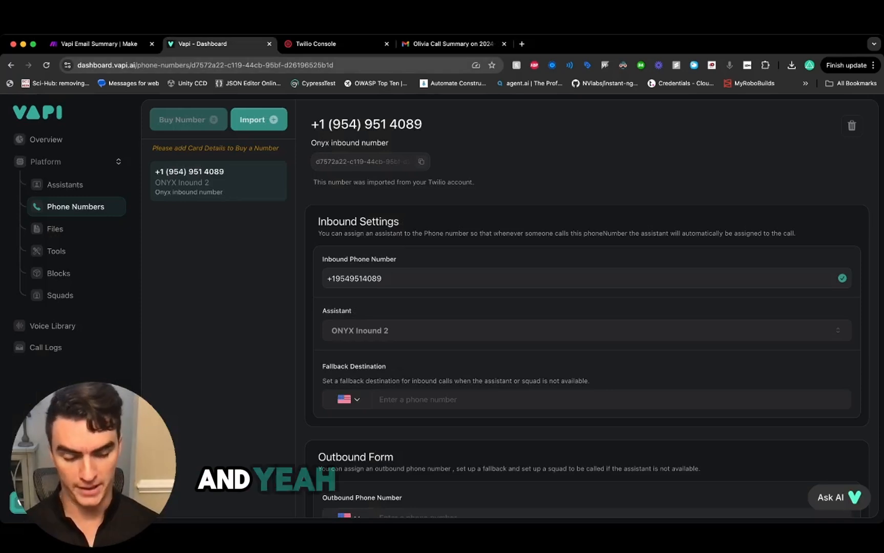